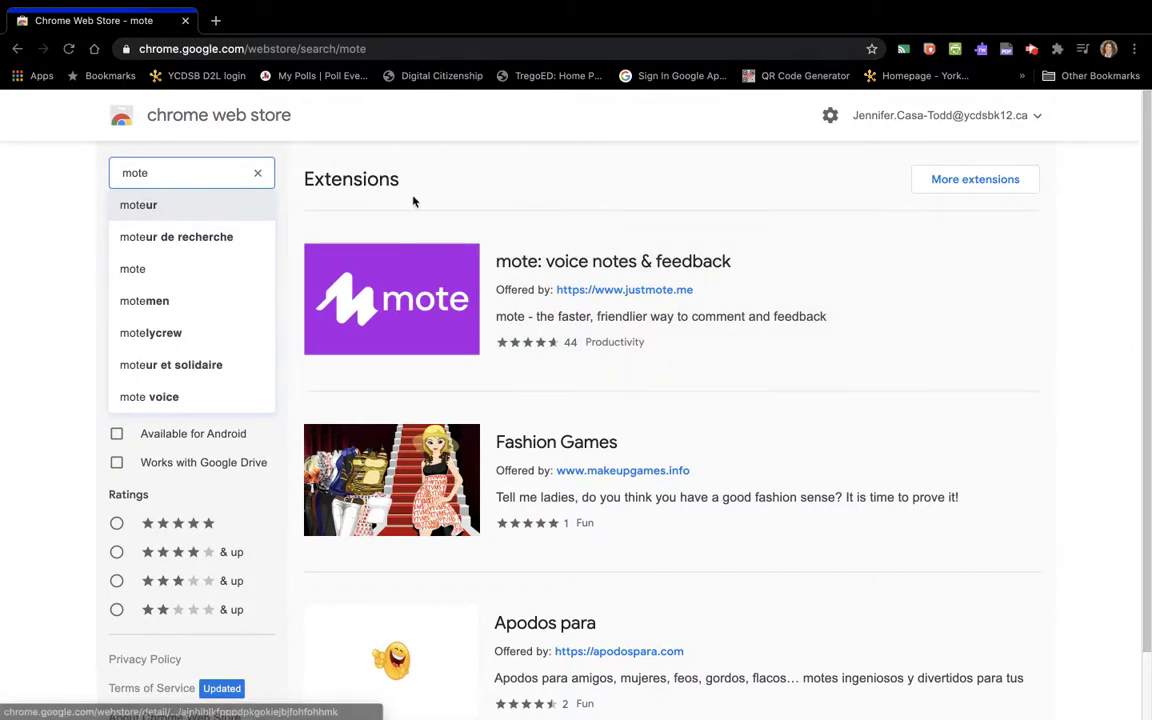
# Step: Add the mote: voice notes & feedback extension to Chrome from its store page and confirm the install
pyautogui.click(612, 260)
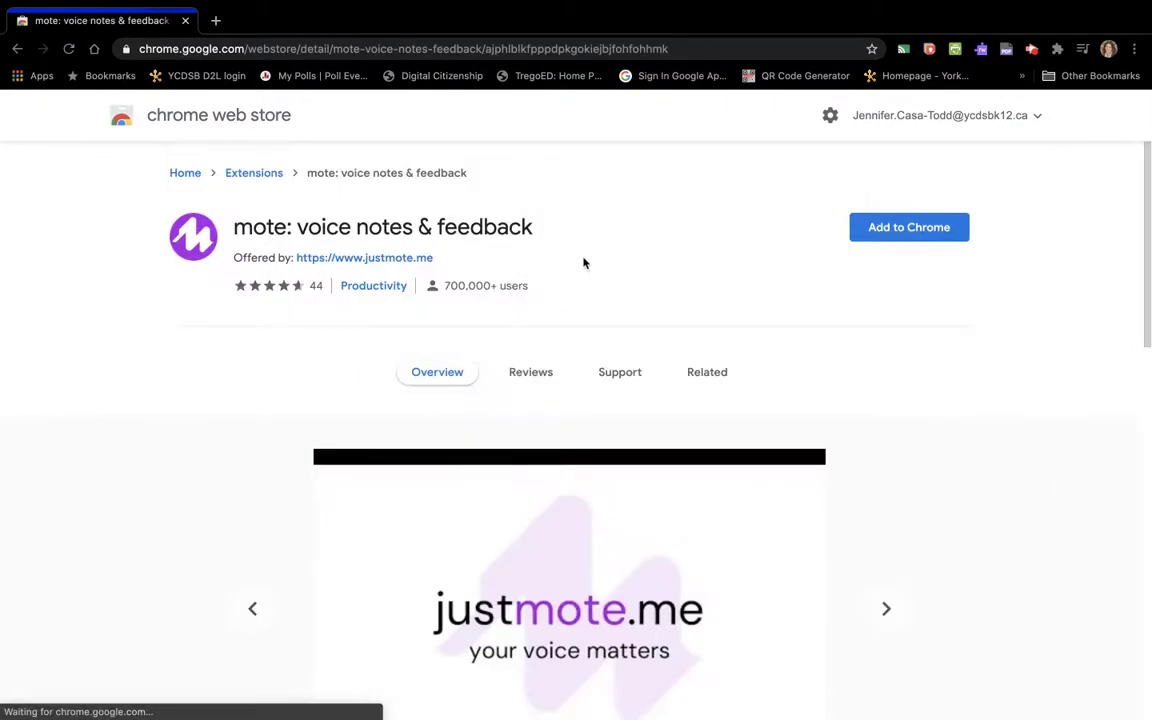
pyautogui.click(908, 228)
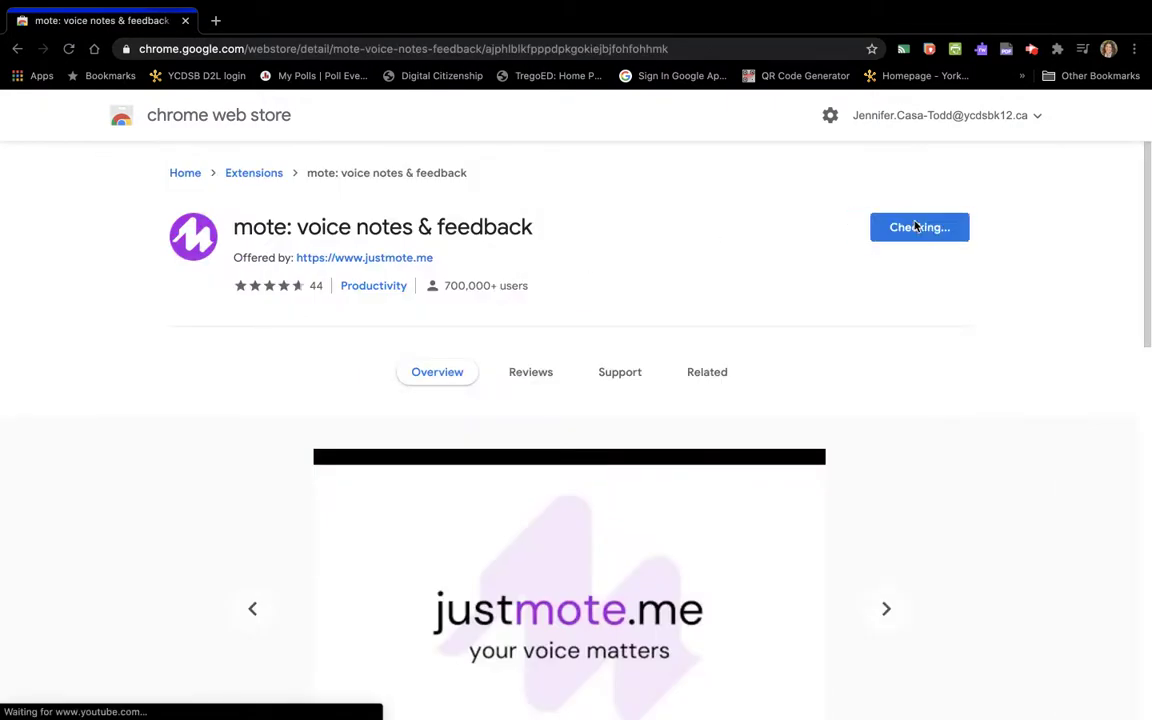
pyautogui.click(918, 228)
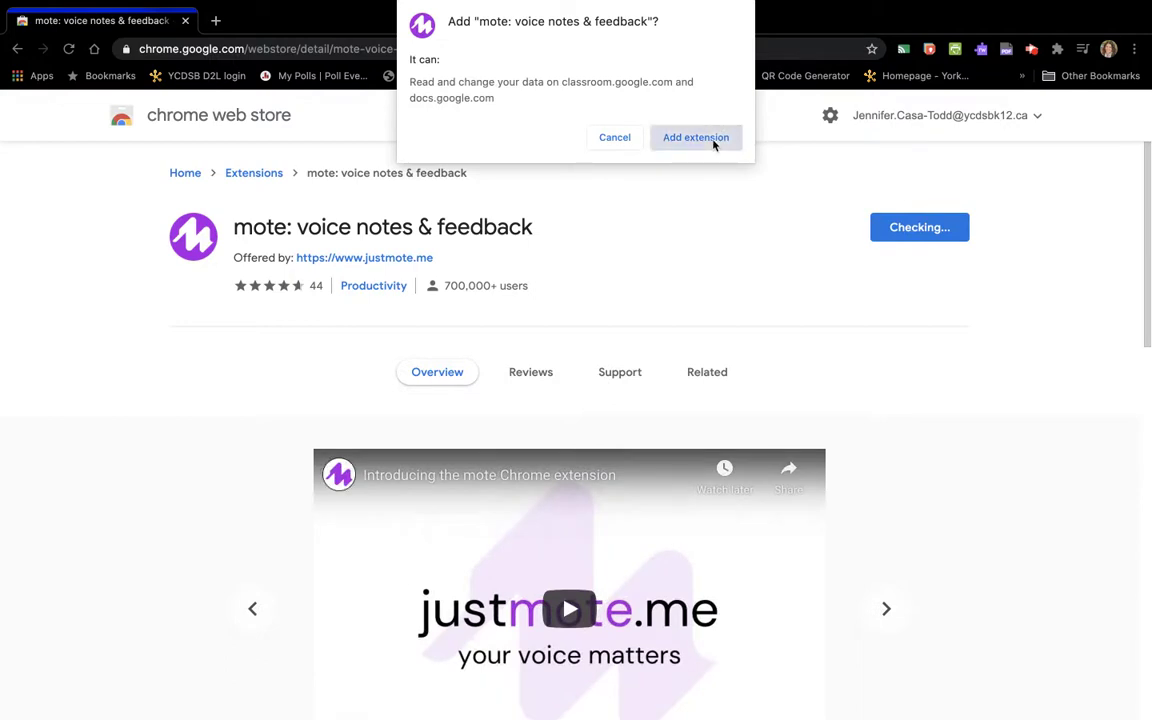
pyautogui.click(696, 136)
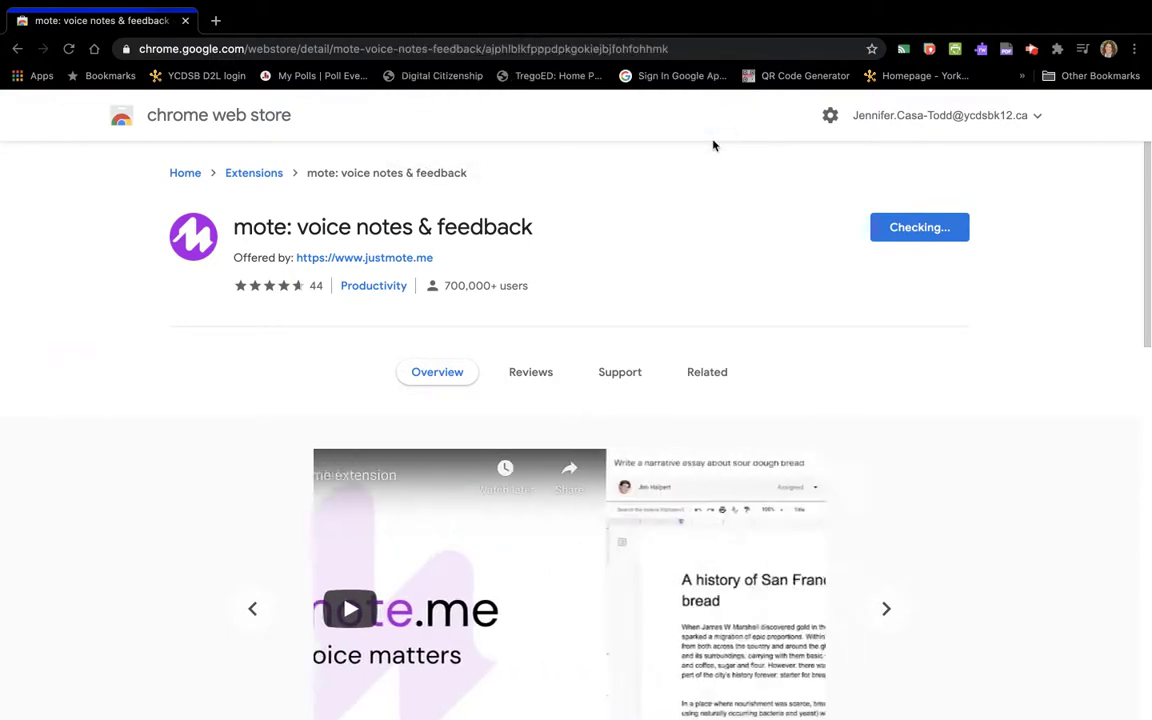
pyautogui.click(886, 608)
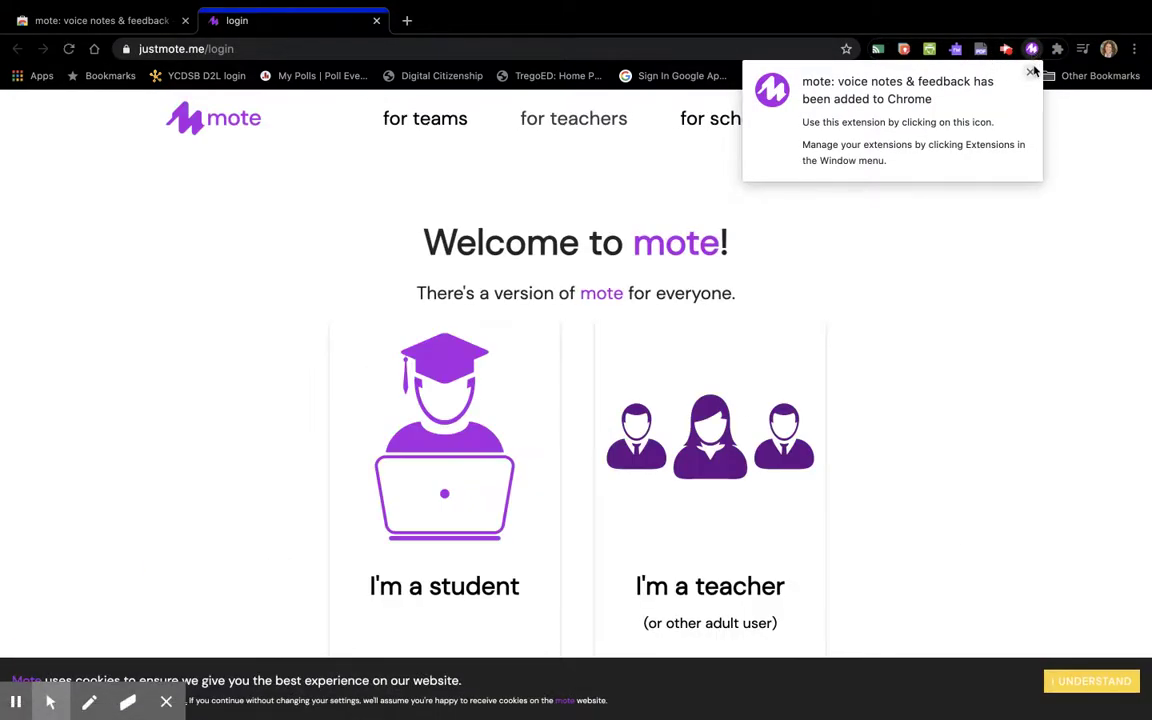
pyautogui.moveTo(1064, 56)
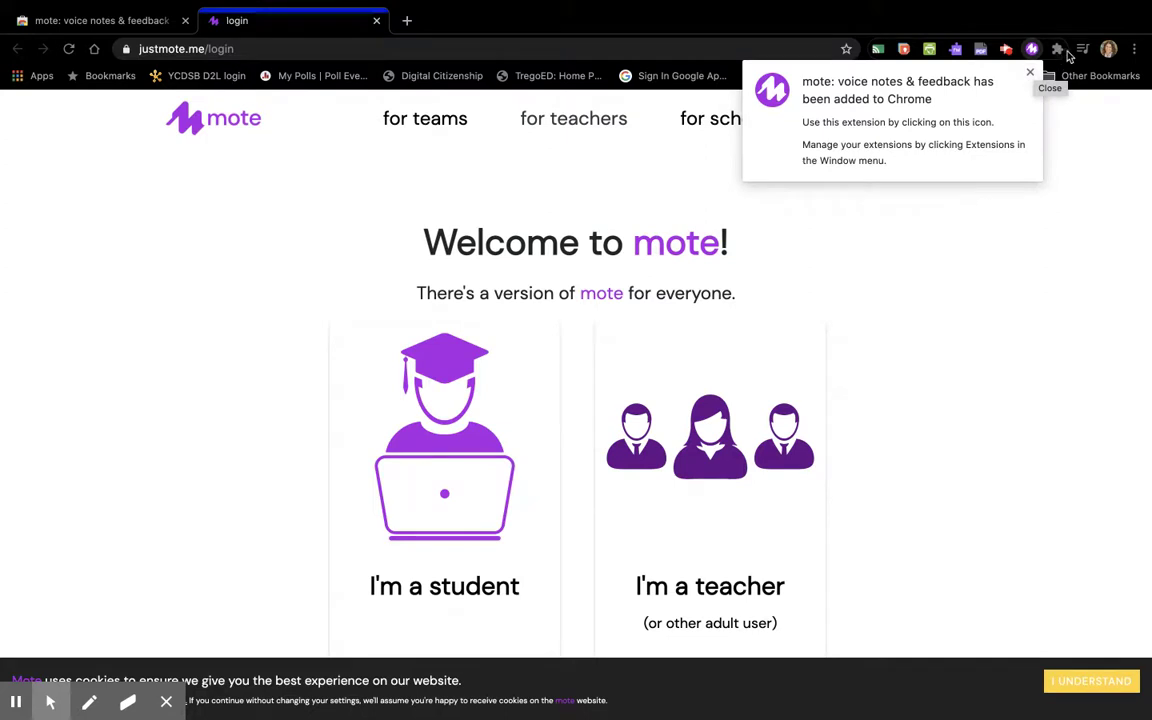
# Step: Dismiss the extension-added notice and locate mote in Chrome's installed extensions list
pyautogui.click(1028, 72)
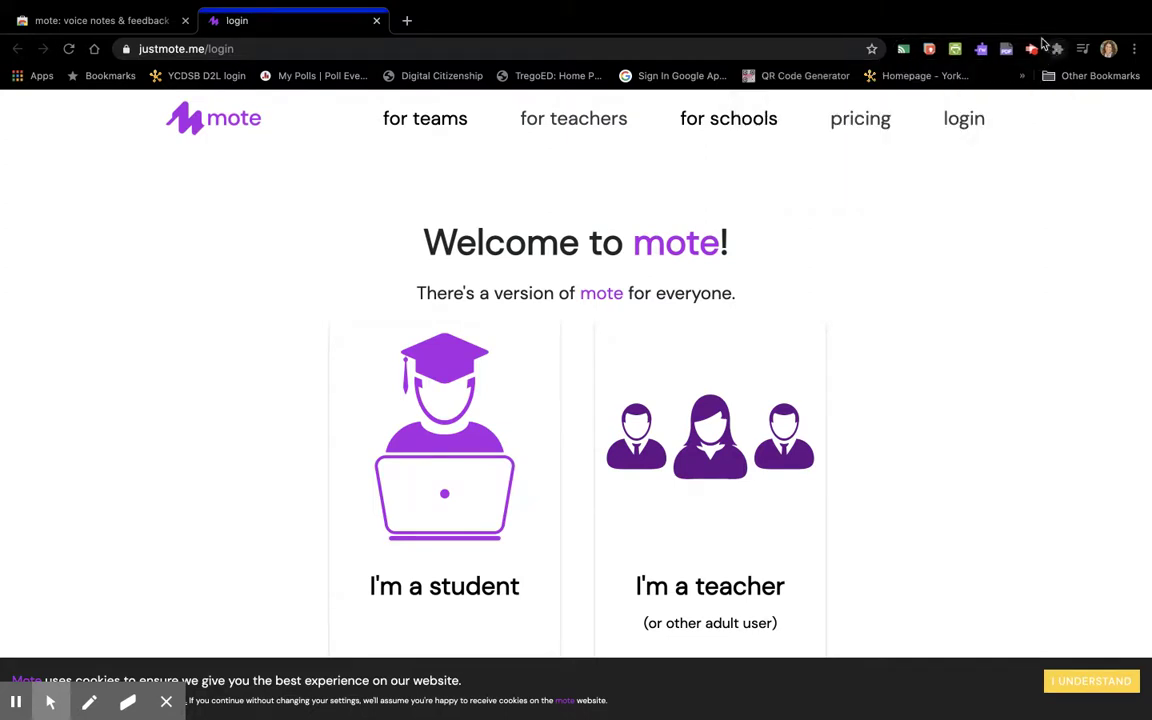
pyautogui.click(1056, 48)
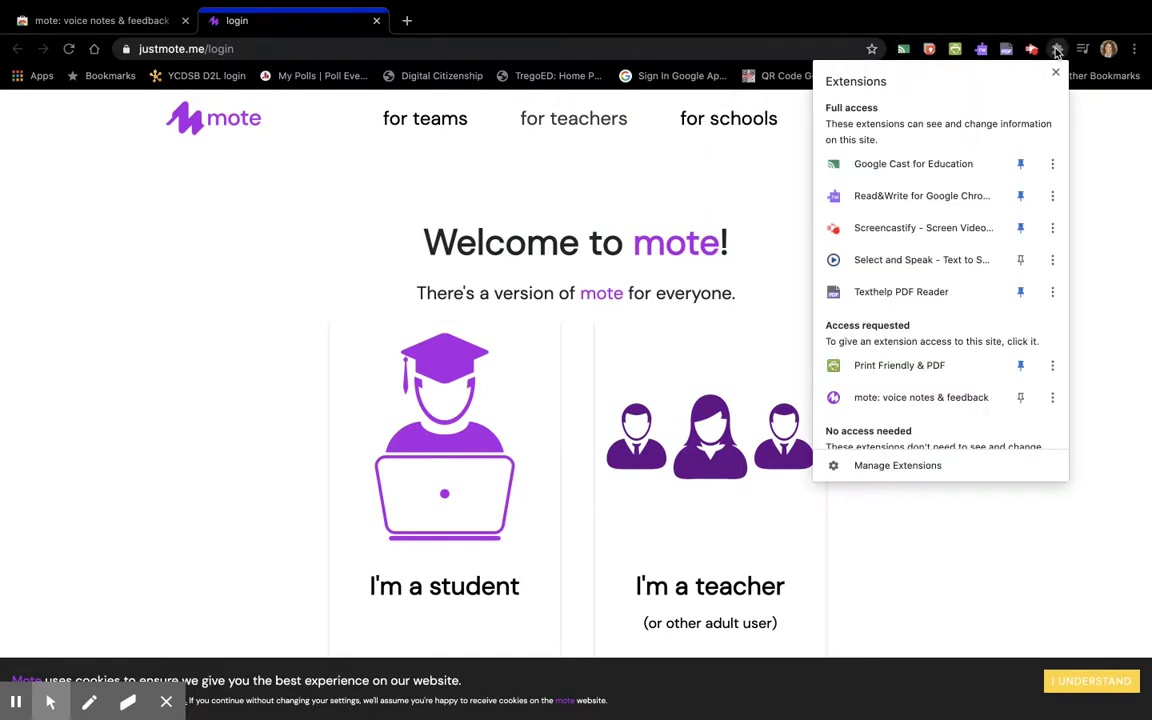
pyautogui.scroll(-3)
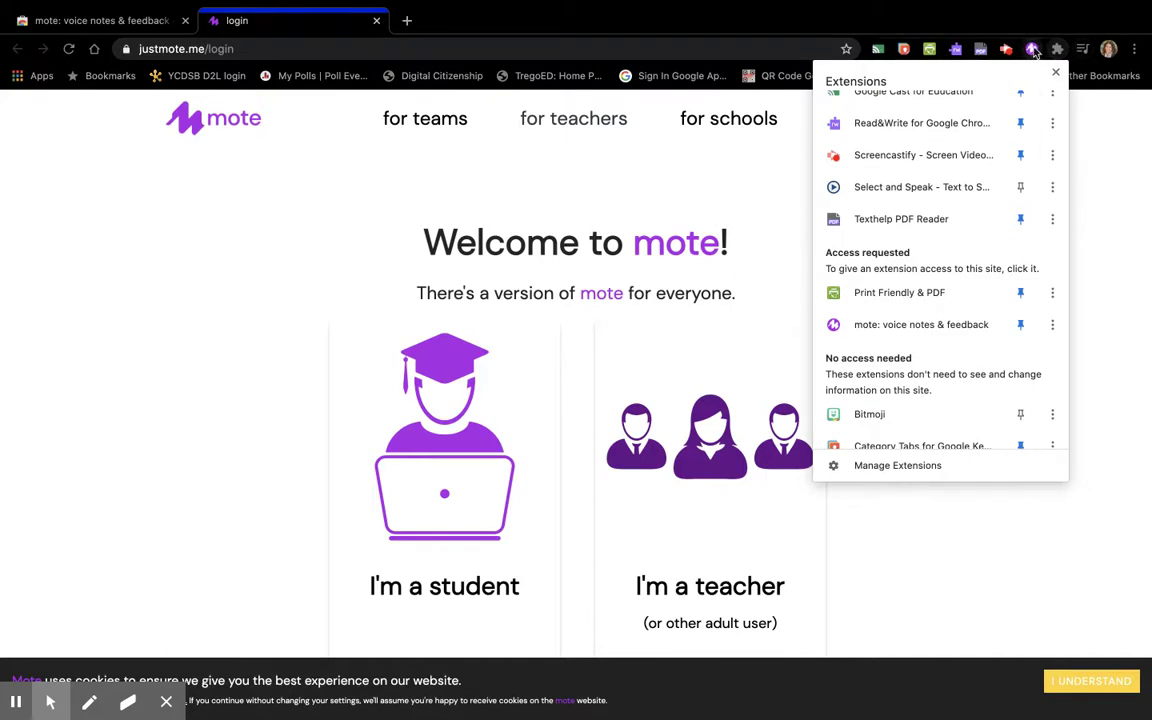
pyautogui.moveTo(600, 50)
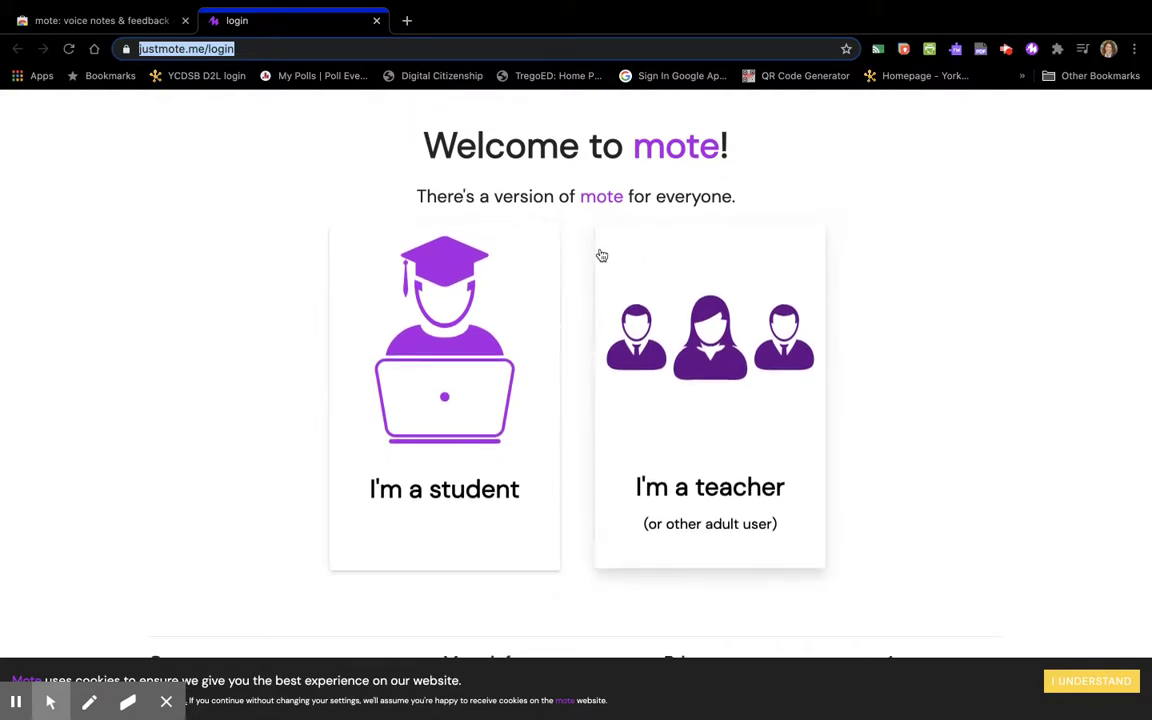
pyautogui.moveTo(692, 482)
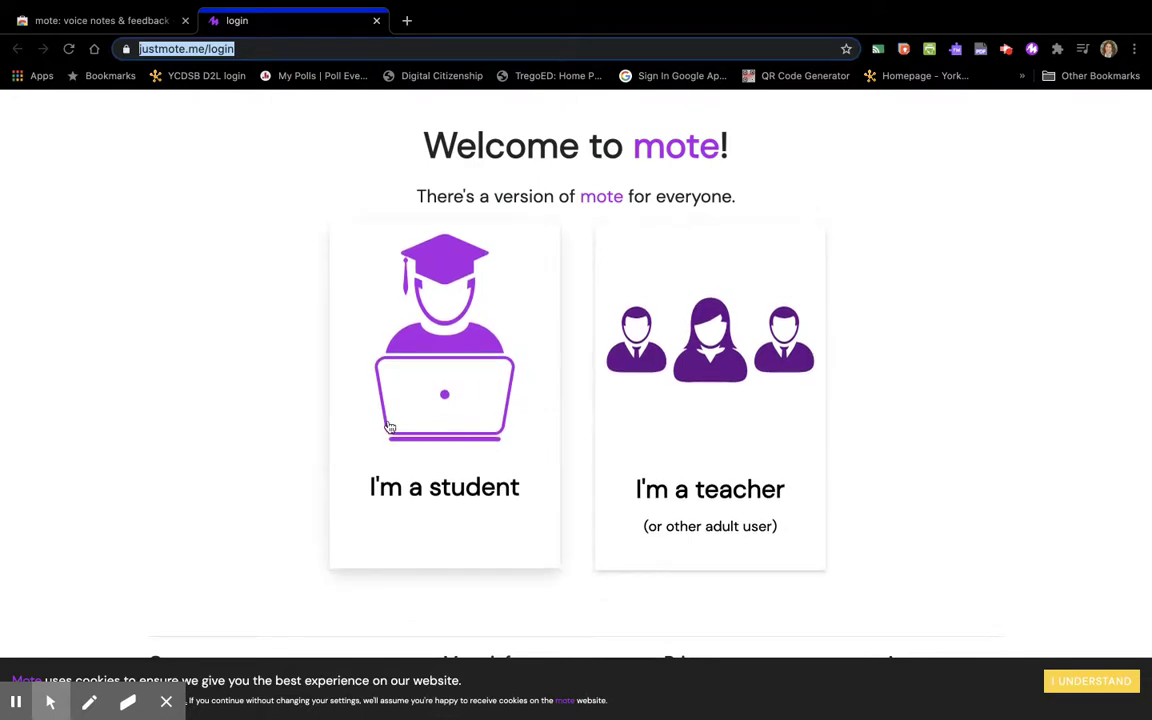
pyautogui.moveTo(462, 434)
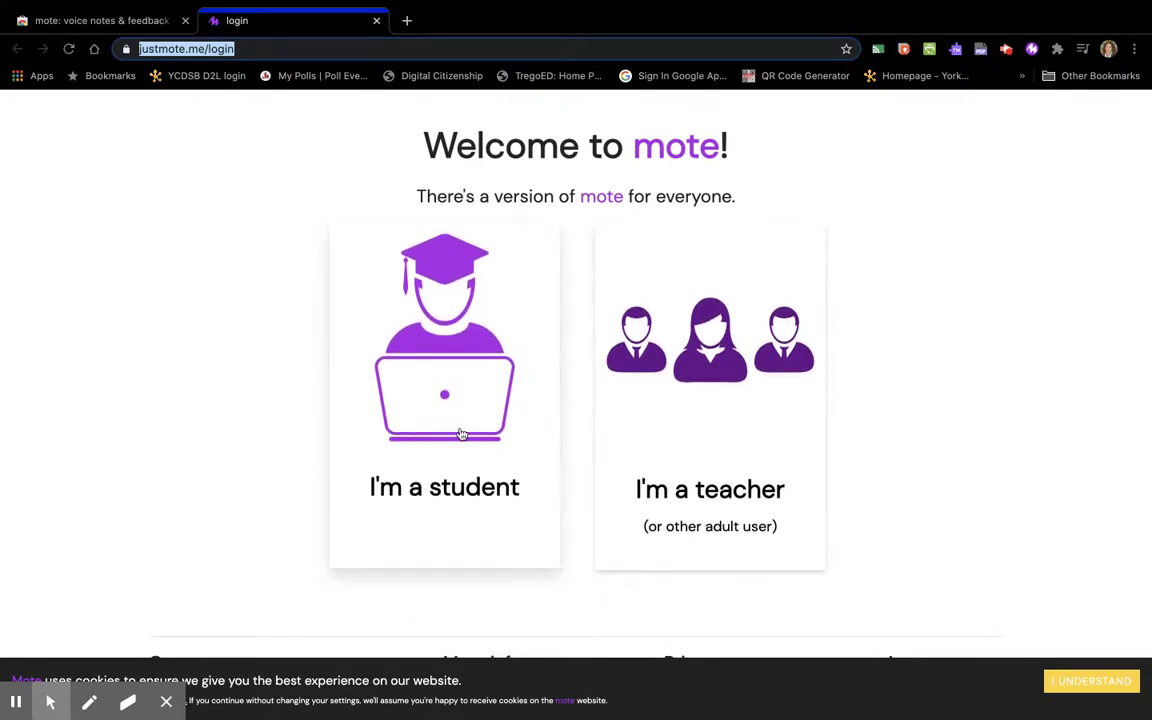
pyautogui.moveTo(728, 488)
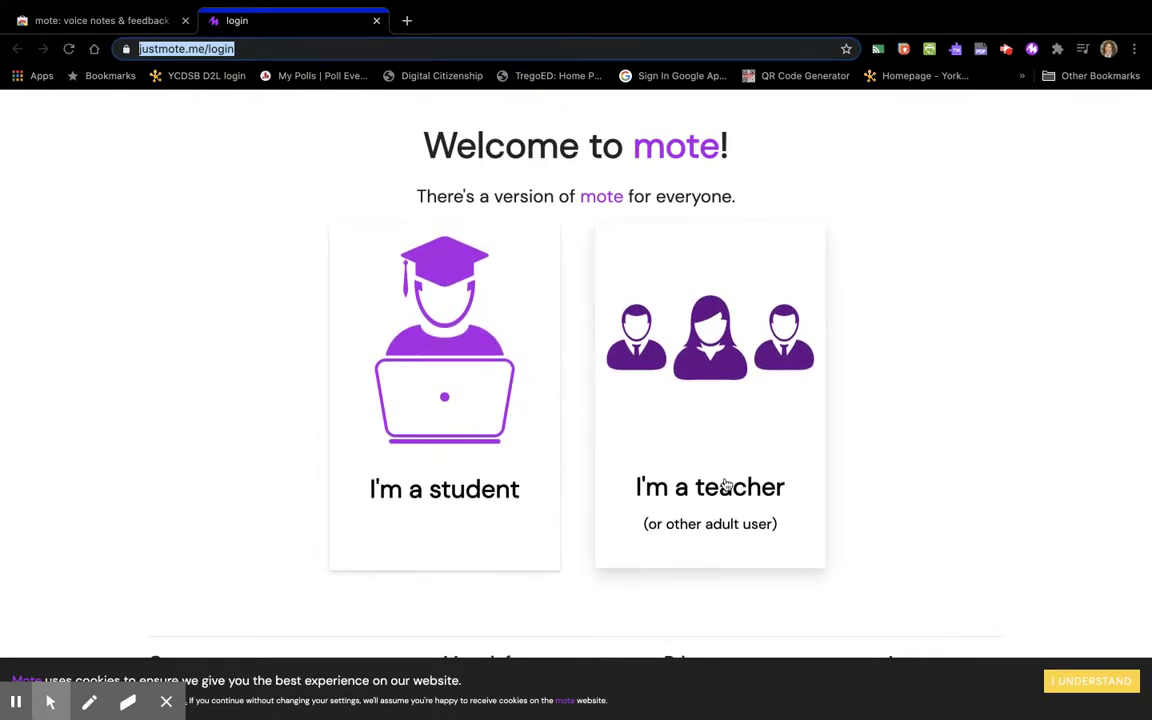
# Step: Choose the teacher version, accept the Terms of Service and sign in with the school Google account
pyautogui.click(710, 488)
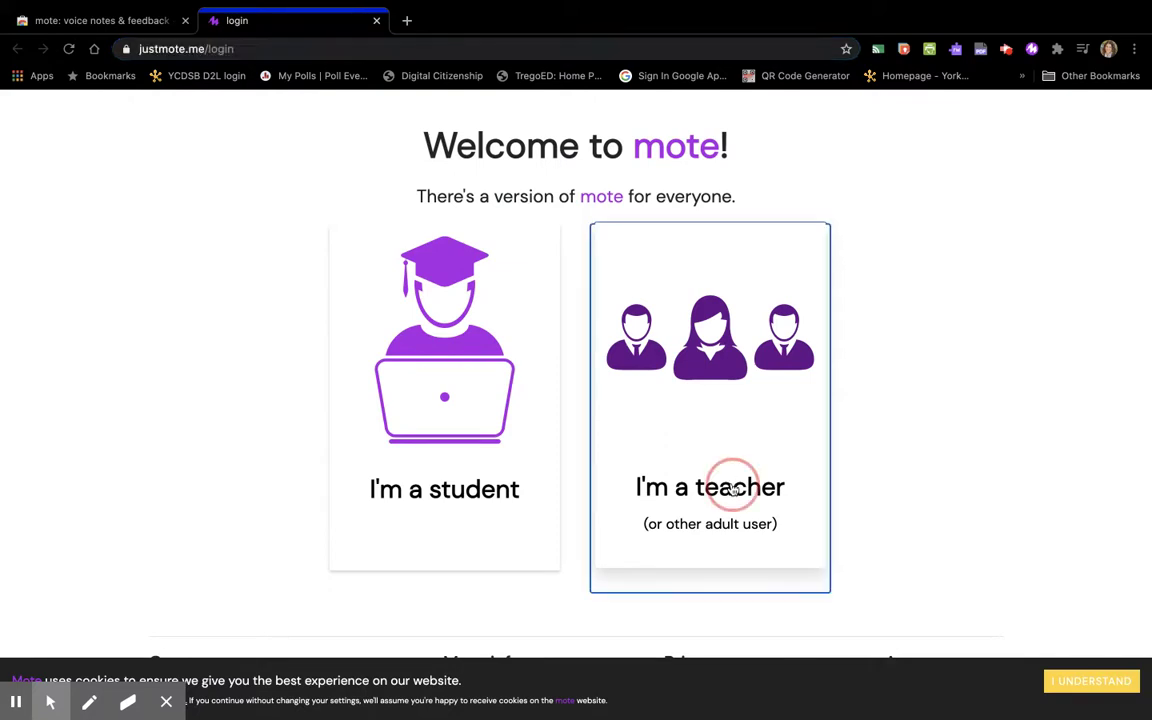
pyautogui.click(710, 488)
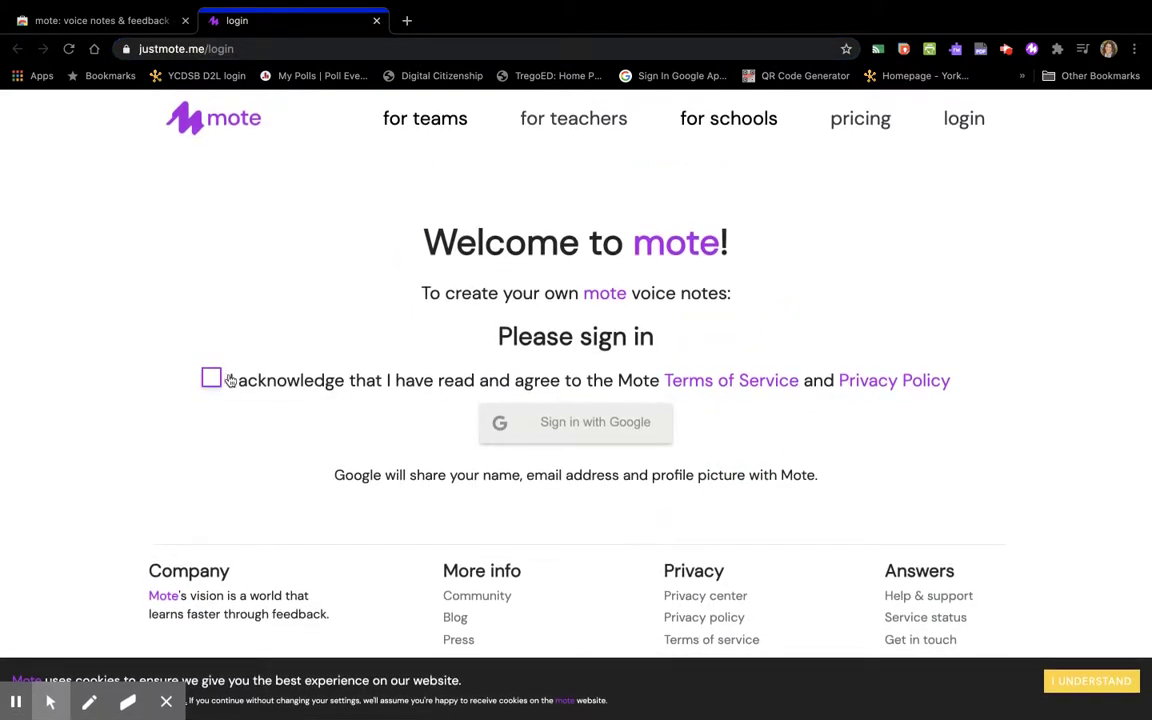
pyautogui.click(212, 378)
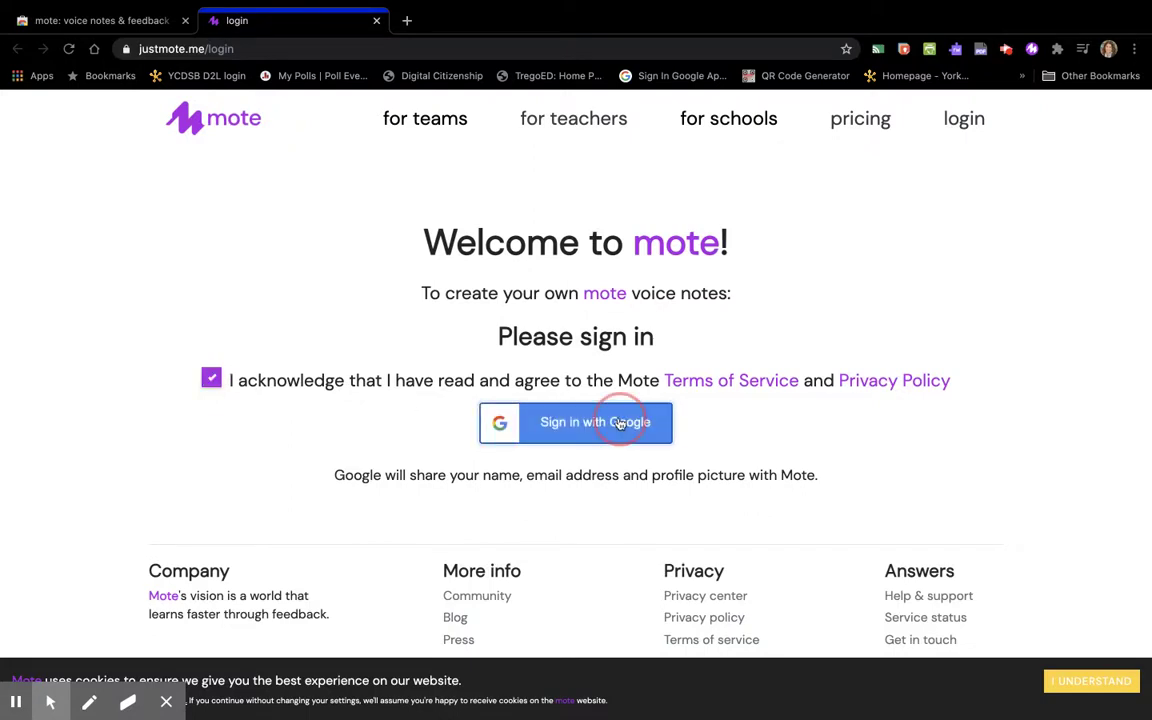
pyautogui.click(576, 420)
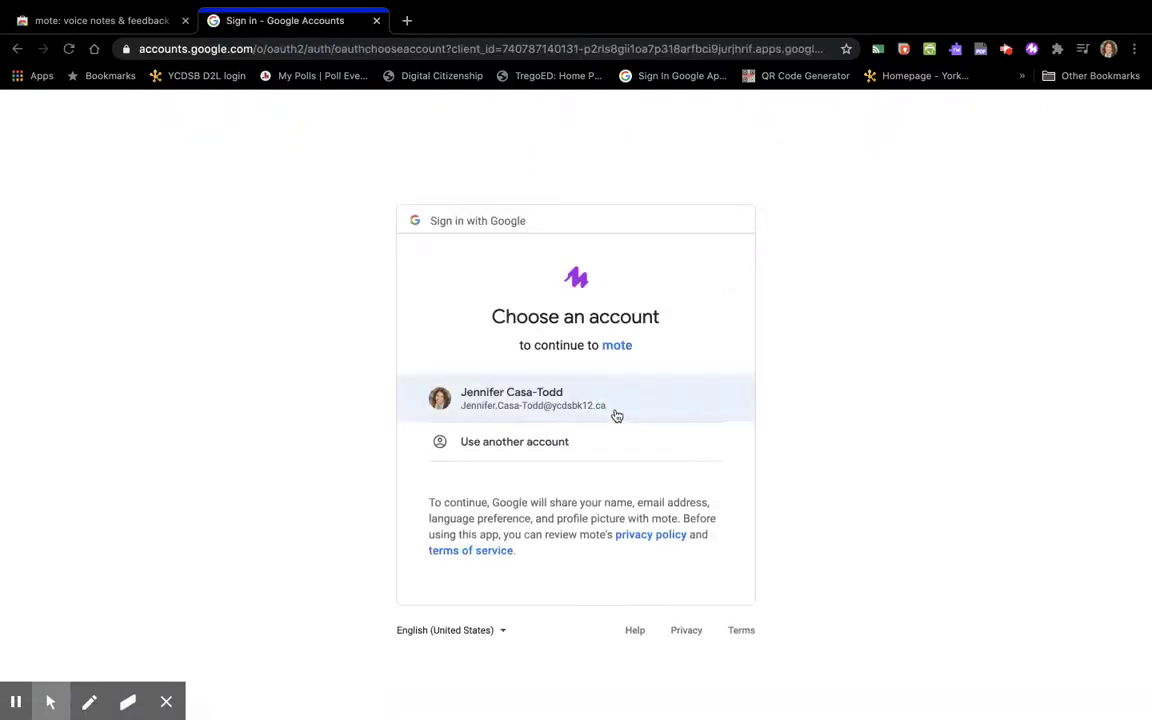
pyautogui.click(576, 398)
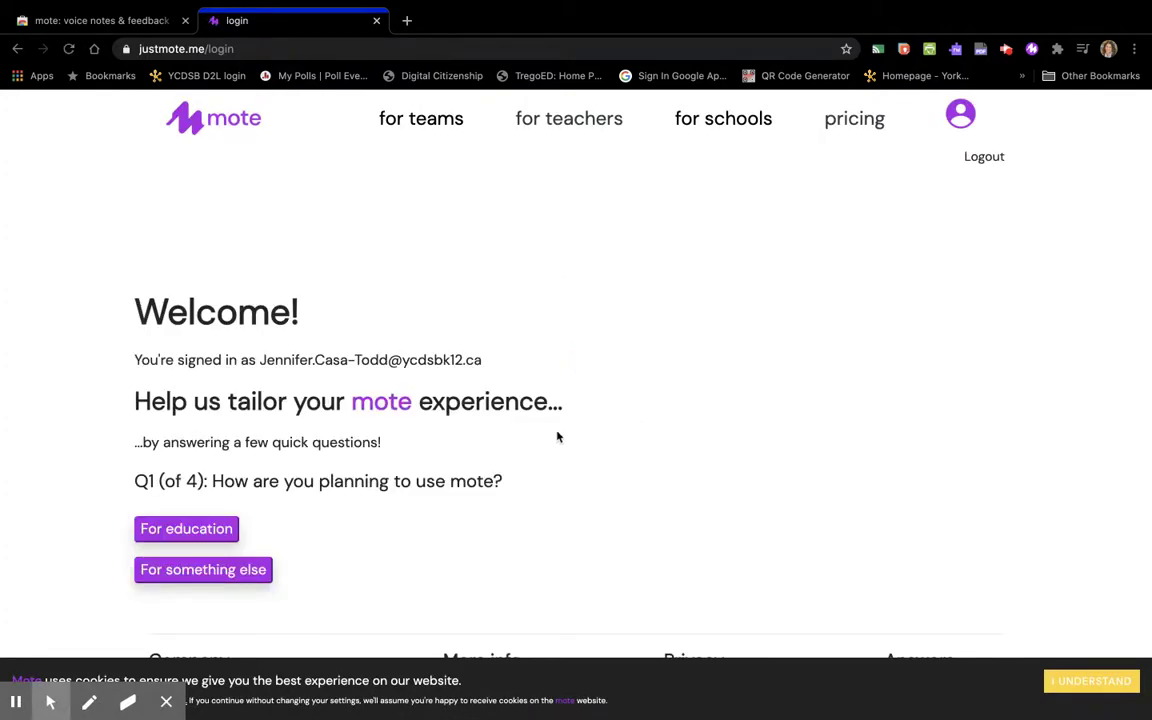
# Step: Answer the survey: mote for education, English / Language Arts subject, then advance past the grades question
pyautogui.scroll(-3)
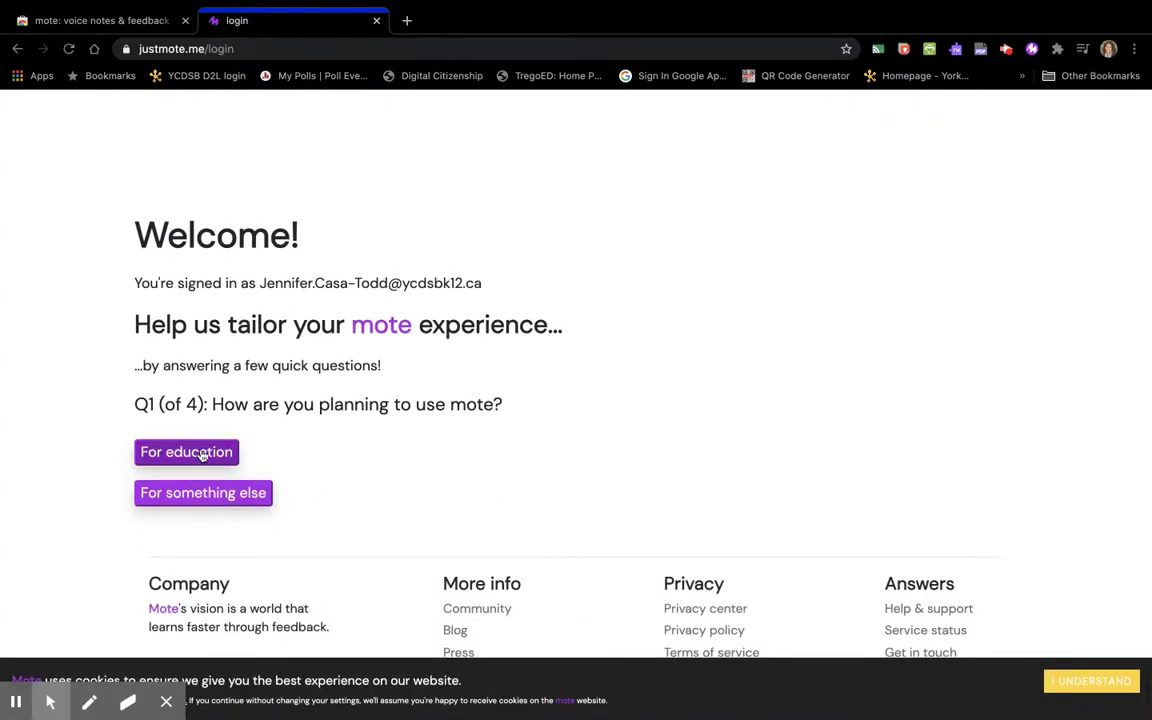
pyautogui.click(186, 452)
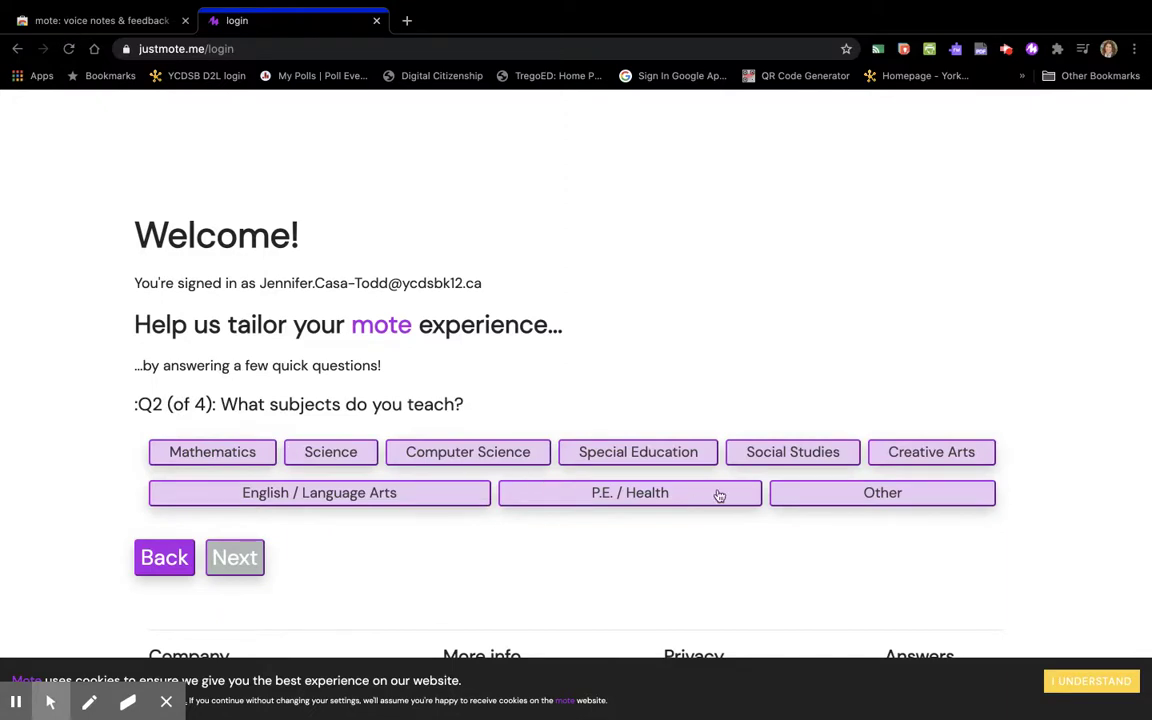
pyautogui.click(320, 492)
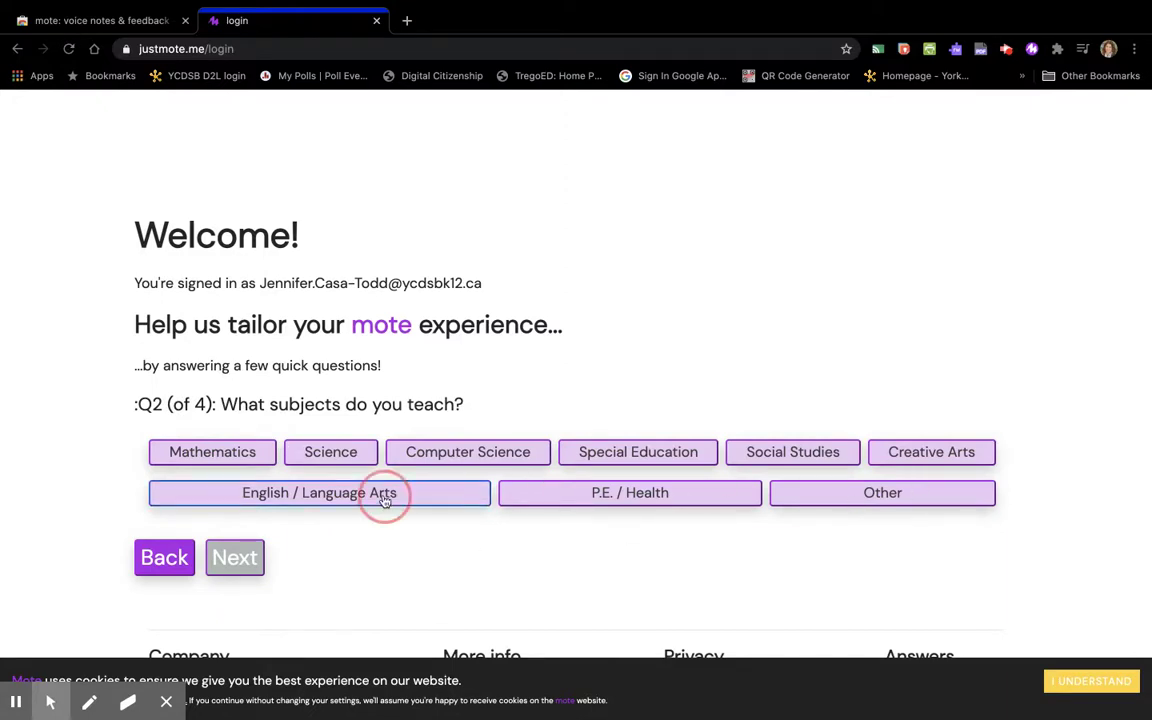
pyautogui.click(234, 556)
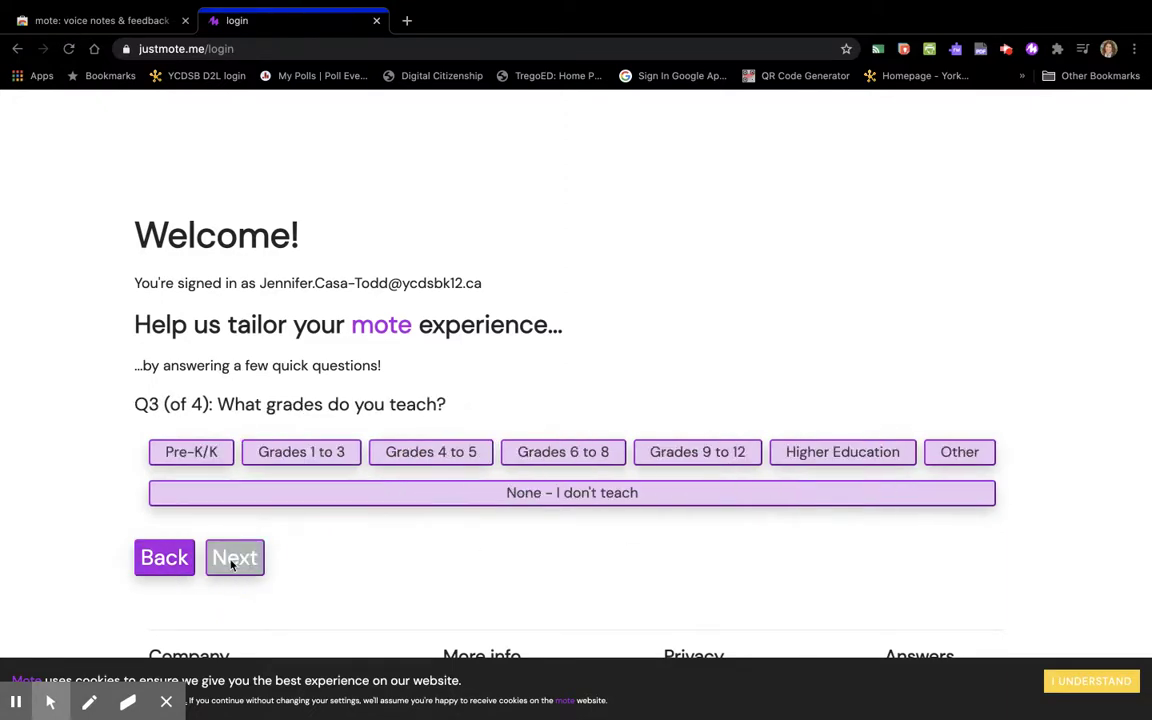
pyautogui.moveTo(744, 452)
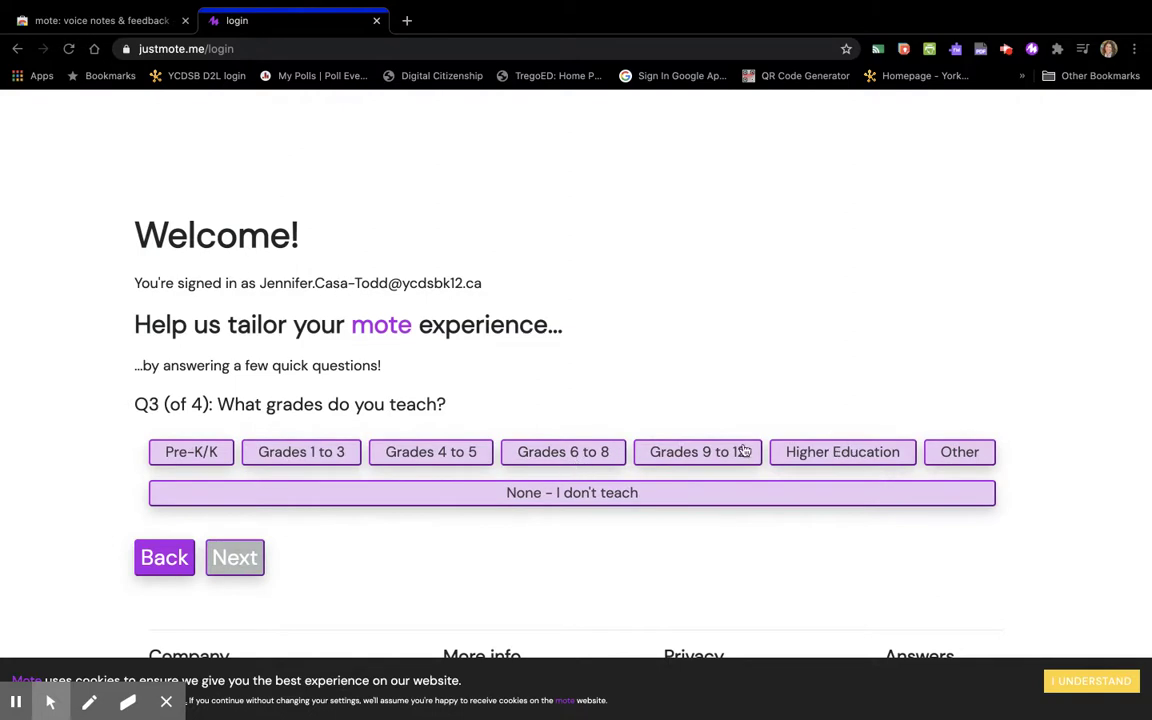
pyautogui.click(234, 556)
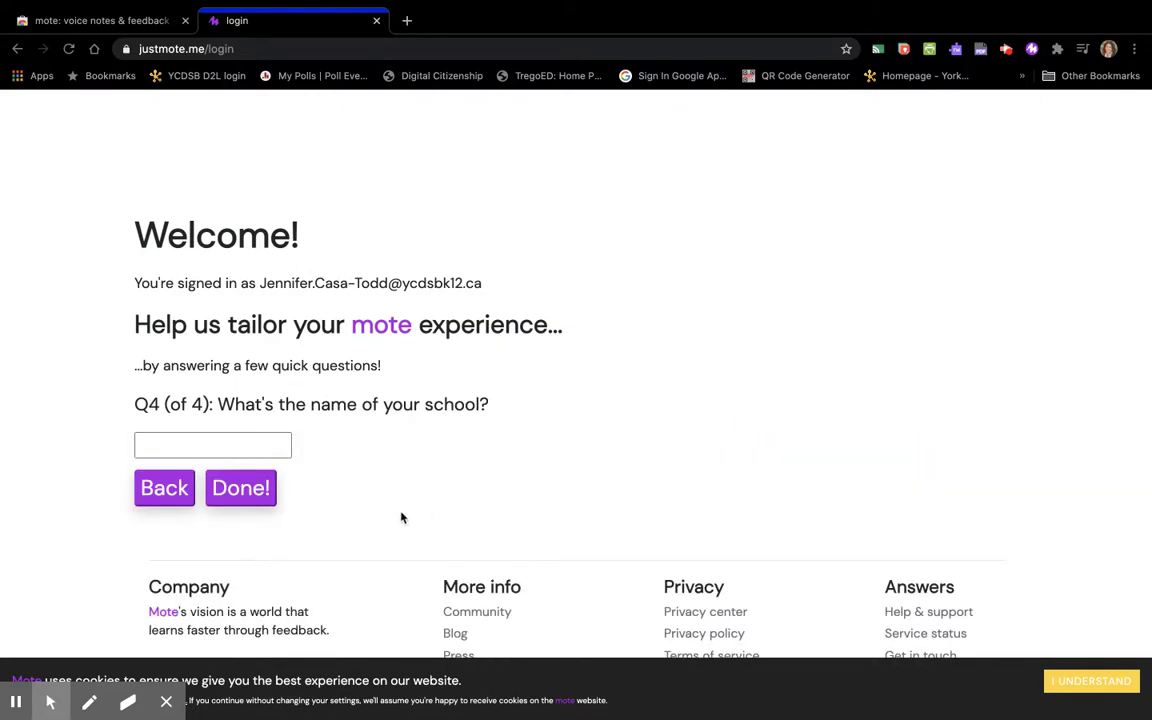
# Step: Enter the school name 'Cardinal Carter CHT' and submit the survey
pyautogui.click(212, 444)
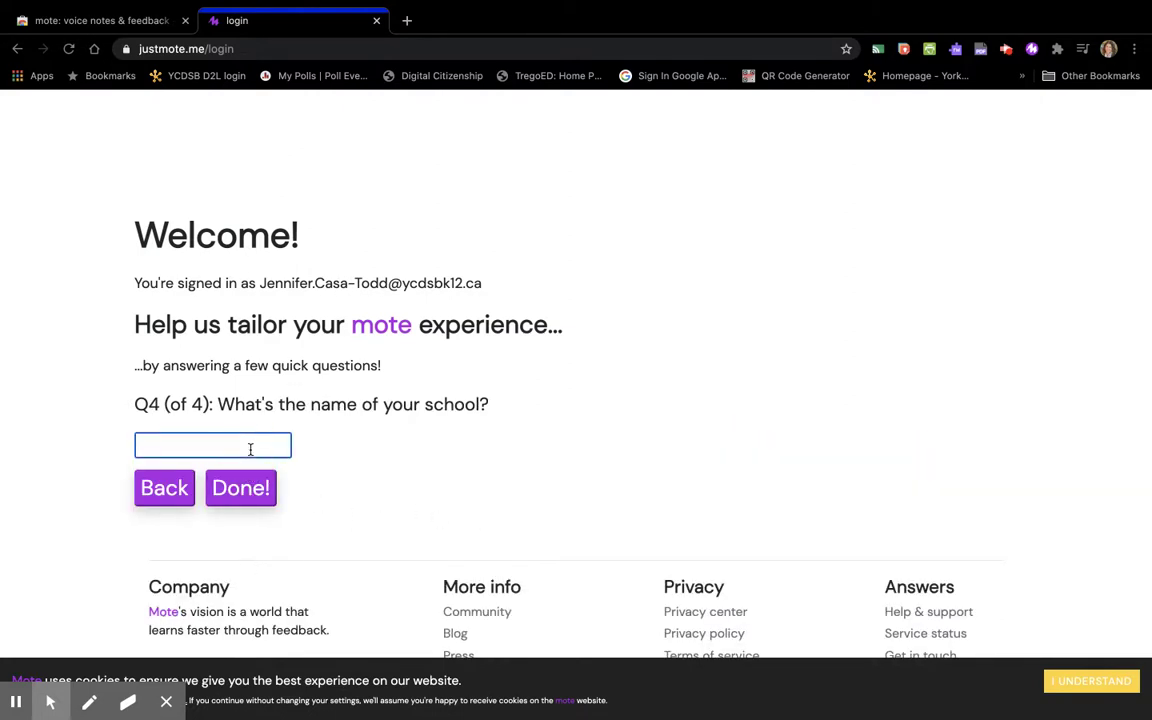
pyautogui.write('Cardinal')
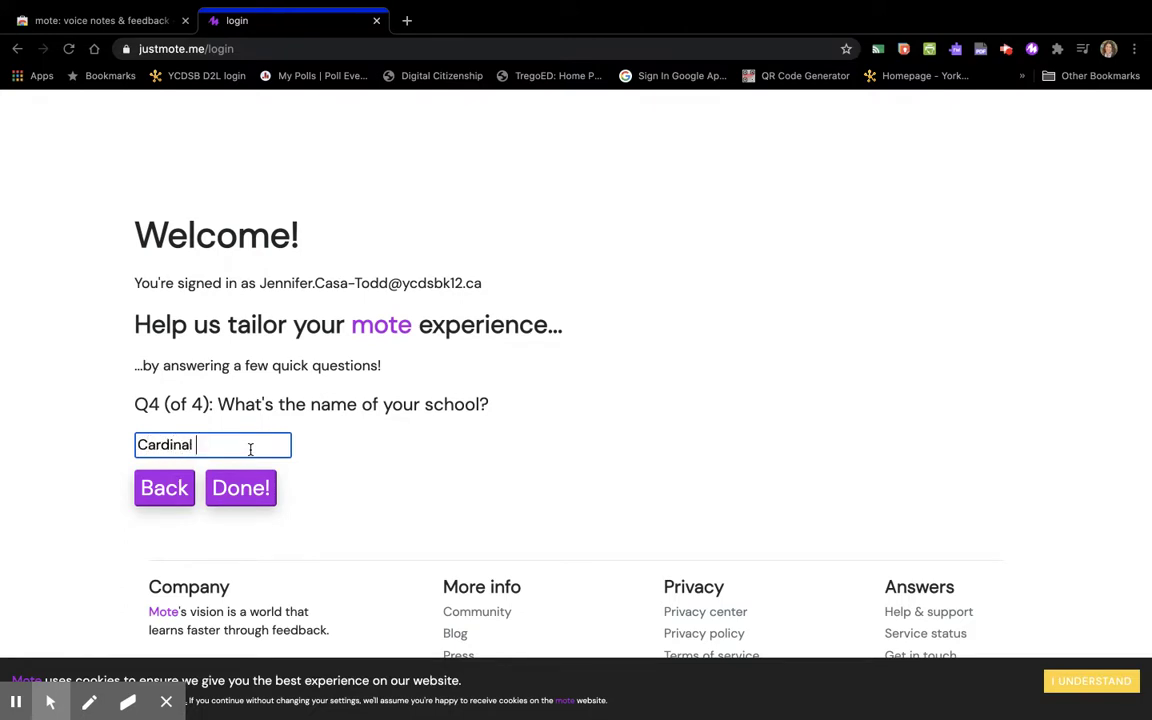
pyautogui.write('Carter CHT')
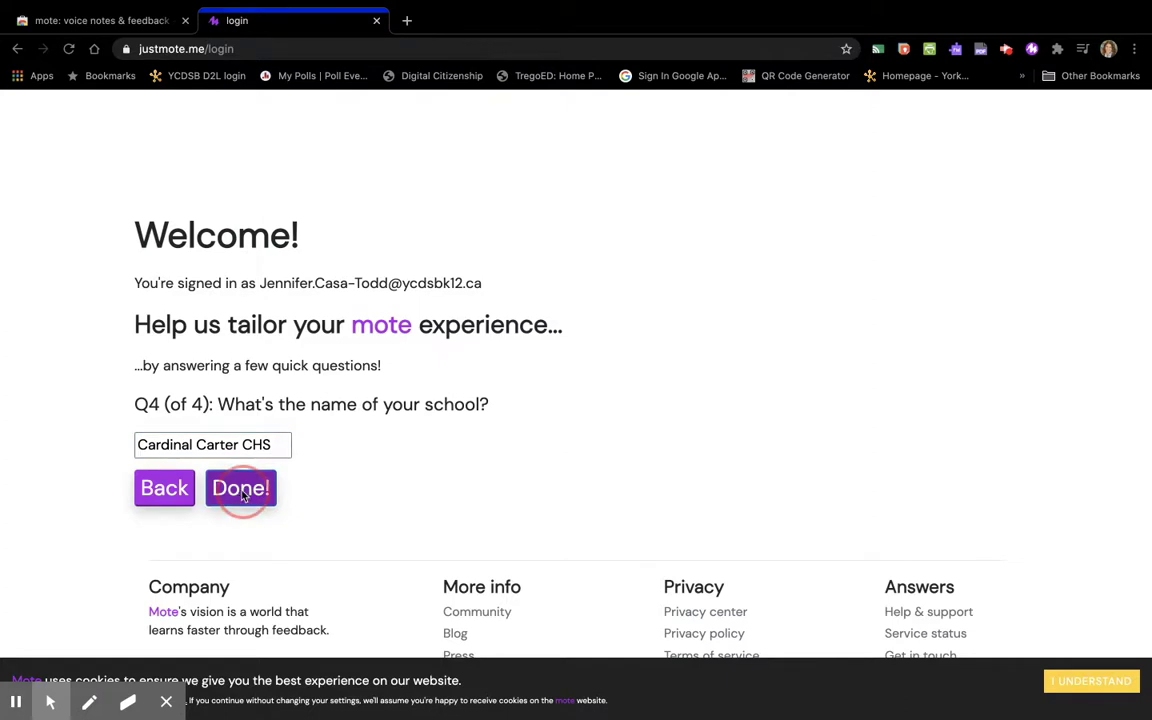
pyautogui.click(240, 488)
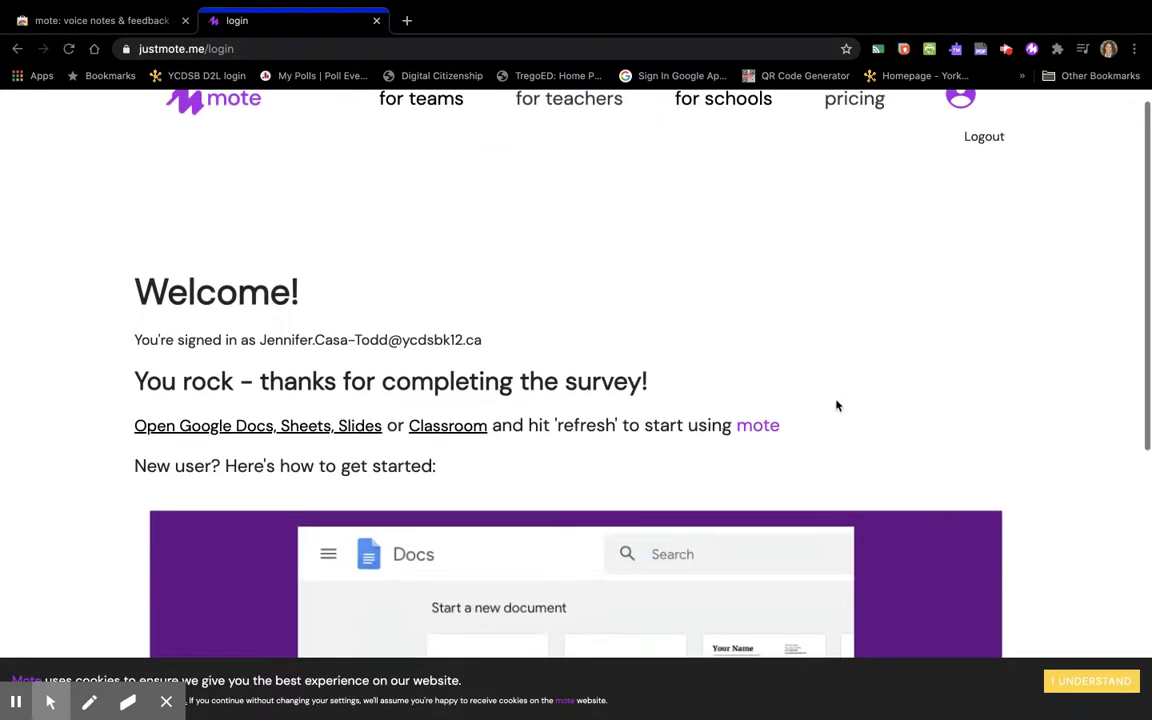
# Step: Advance the getting-started carousel slide by slide to its seventh 'Done! Looking good!' step
pyautogui.scroll(-3)
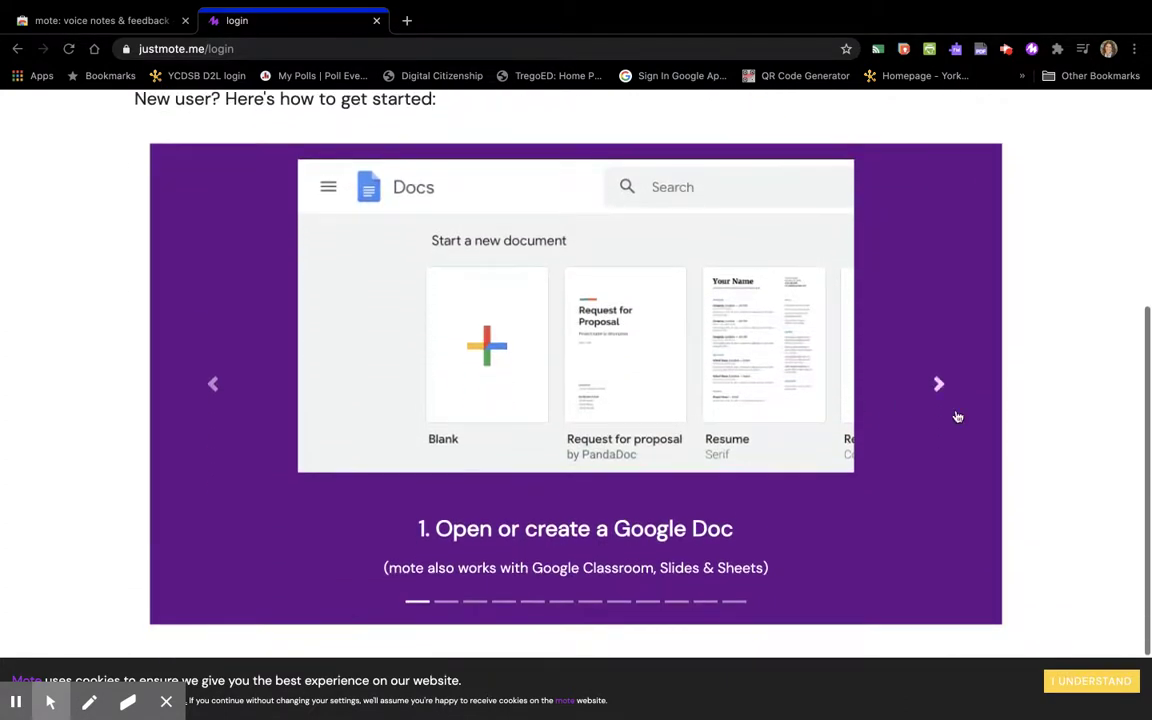
pyautogui.moveTo(936, 384)
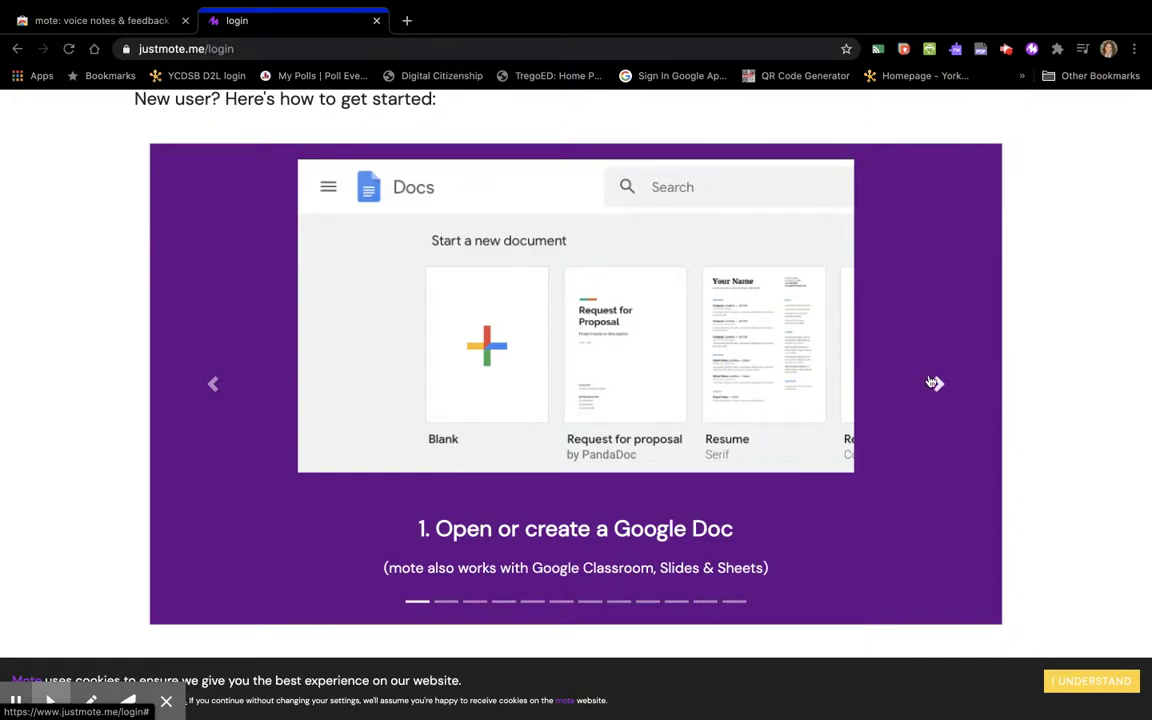
pyautogui.moveTo(940, 384)
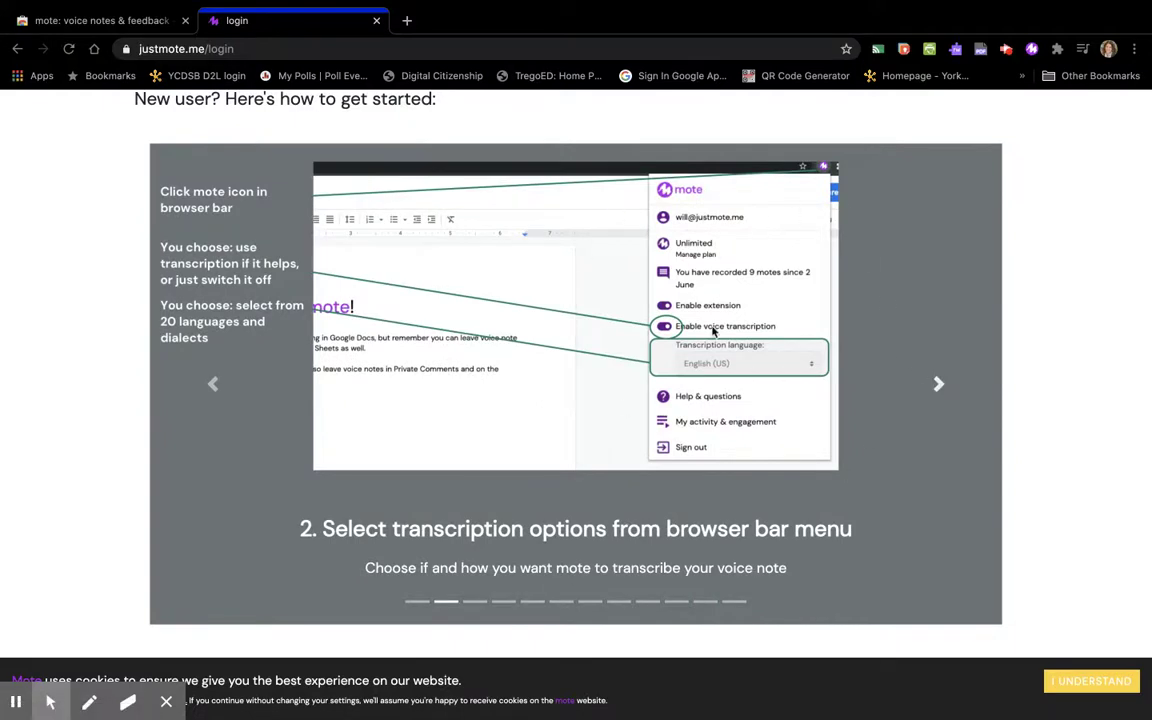
pyautogui.moveTo(538, 324)
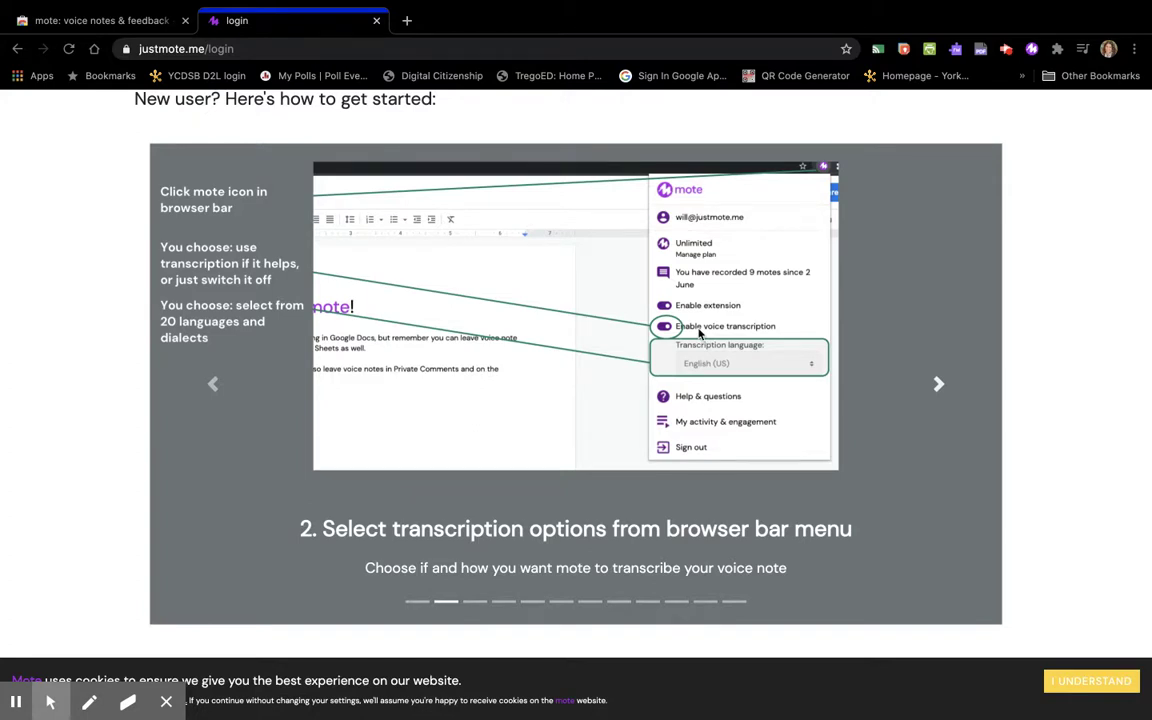
pyautogui.click(938, 384)
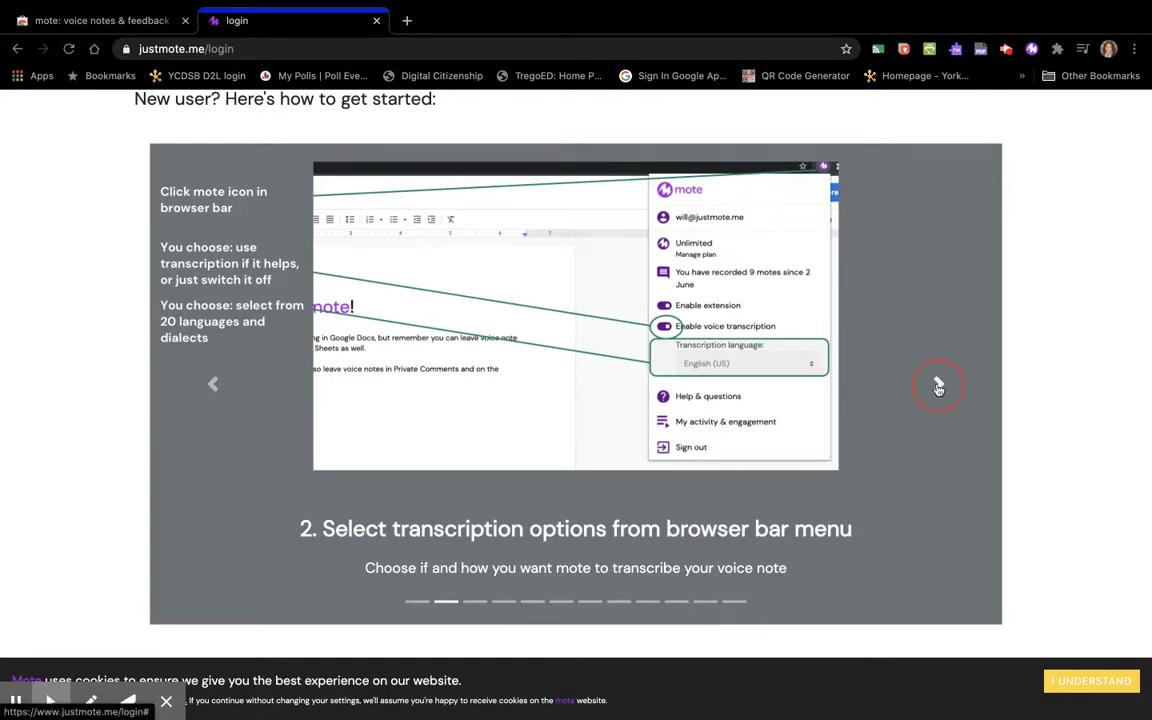
pyautogui.click(938, 386)
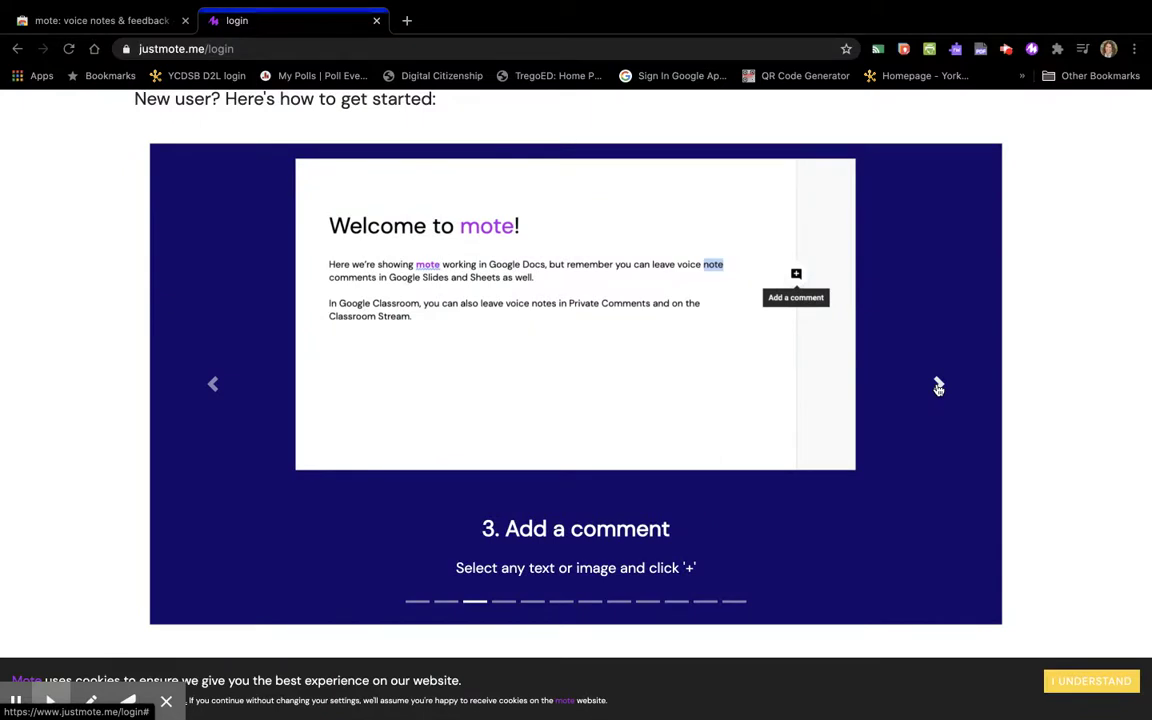
pyautogui.scroll(-3)
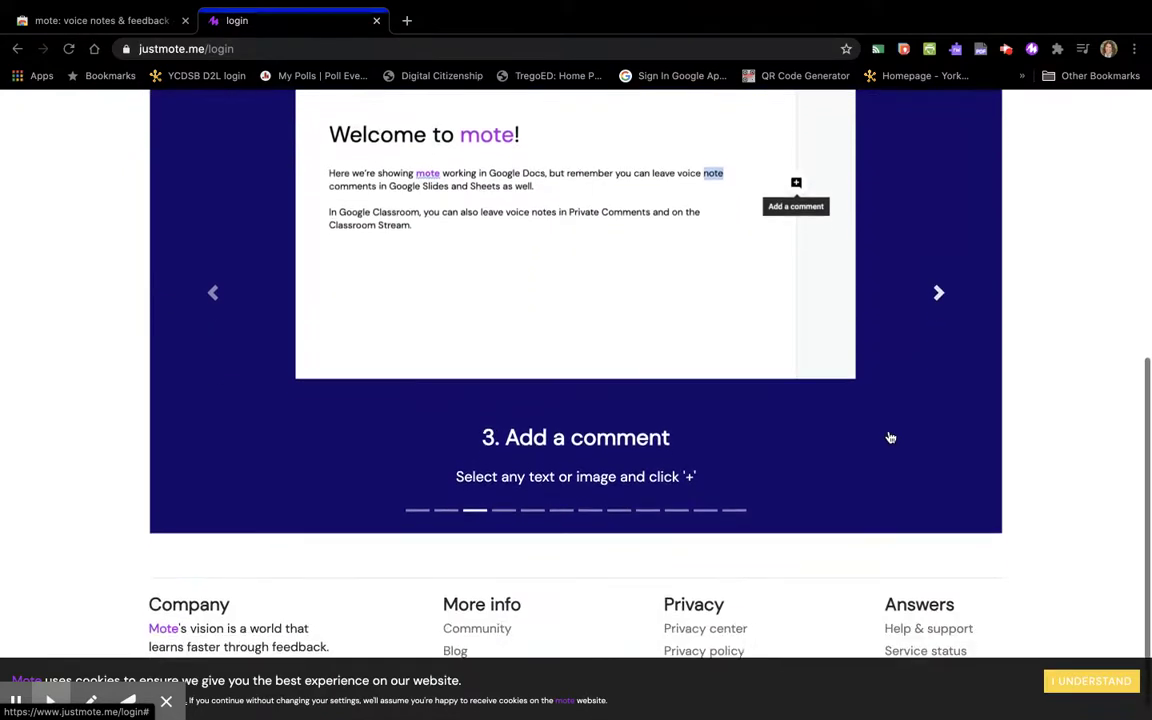
pyautogui.click(936, 292)
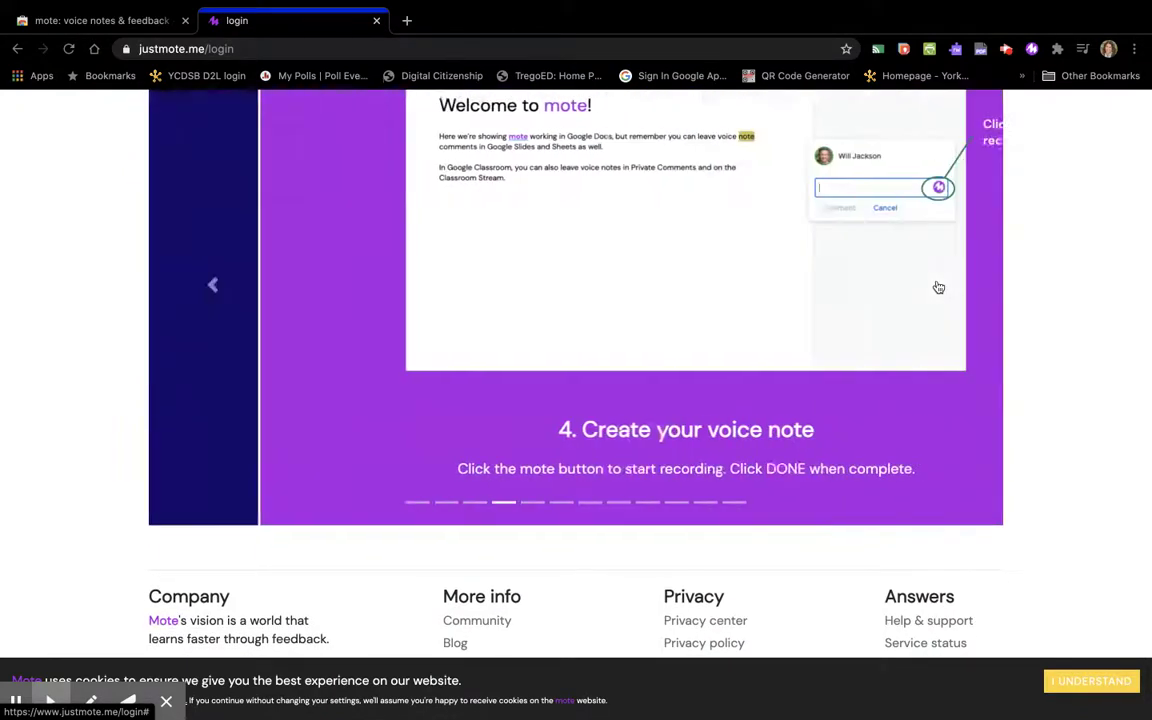
pyautogui.scroll(3)
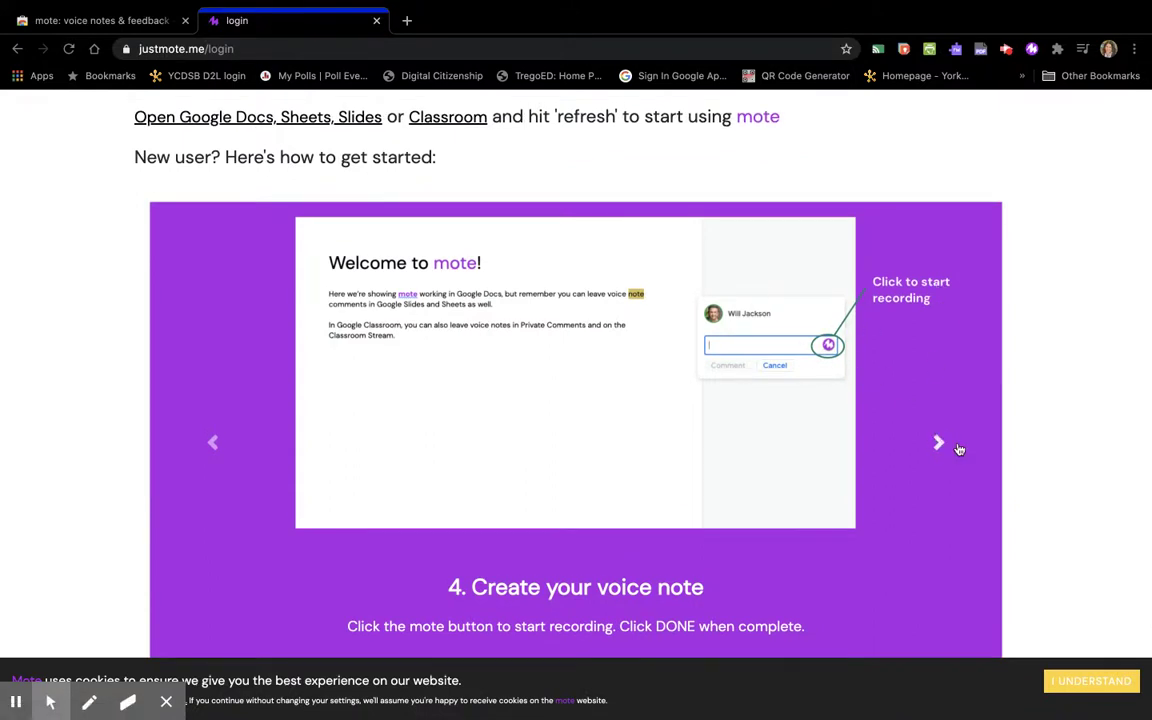
pyautogui.click(938, 442)
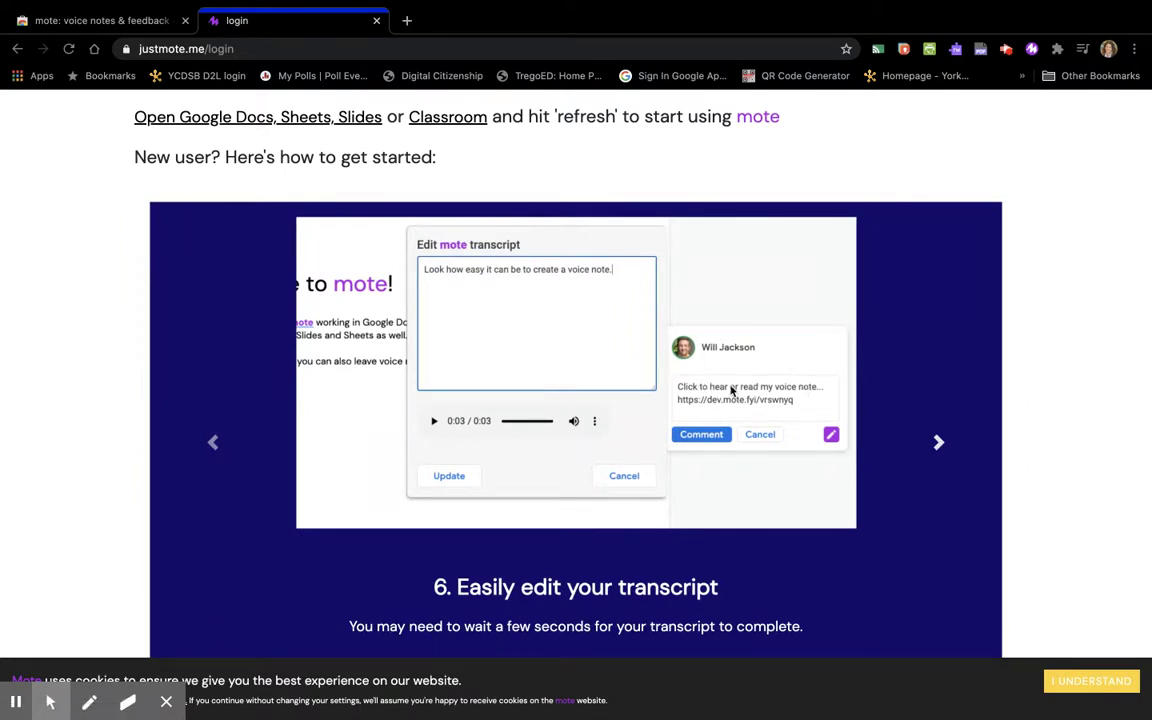
pyautogui.moveTo(690, 388)
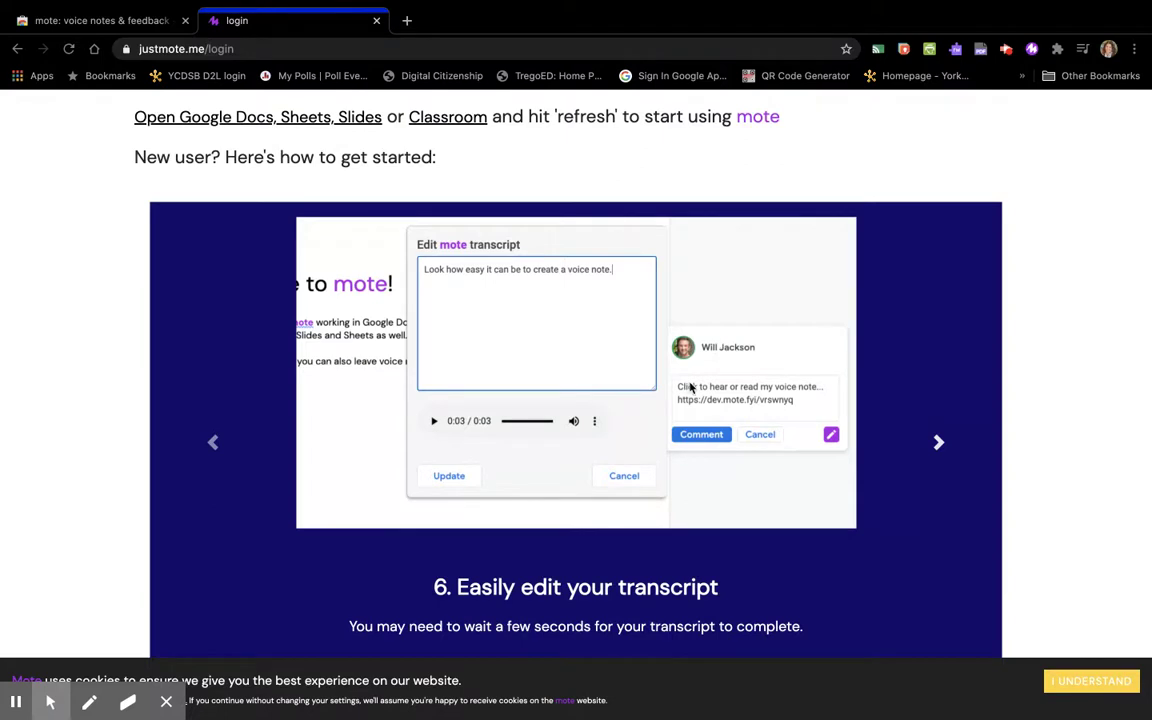
pyautogui.moveTo(936, 424)
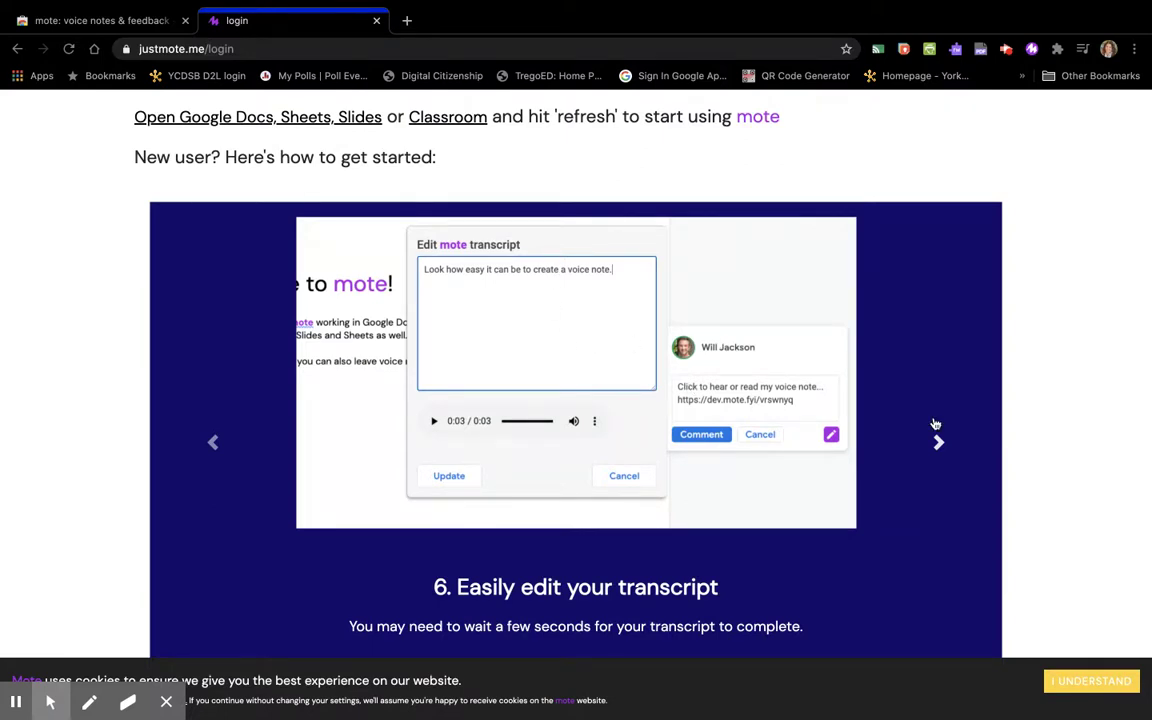
pyautogui.moveTo(500, 306)
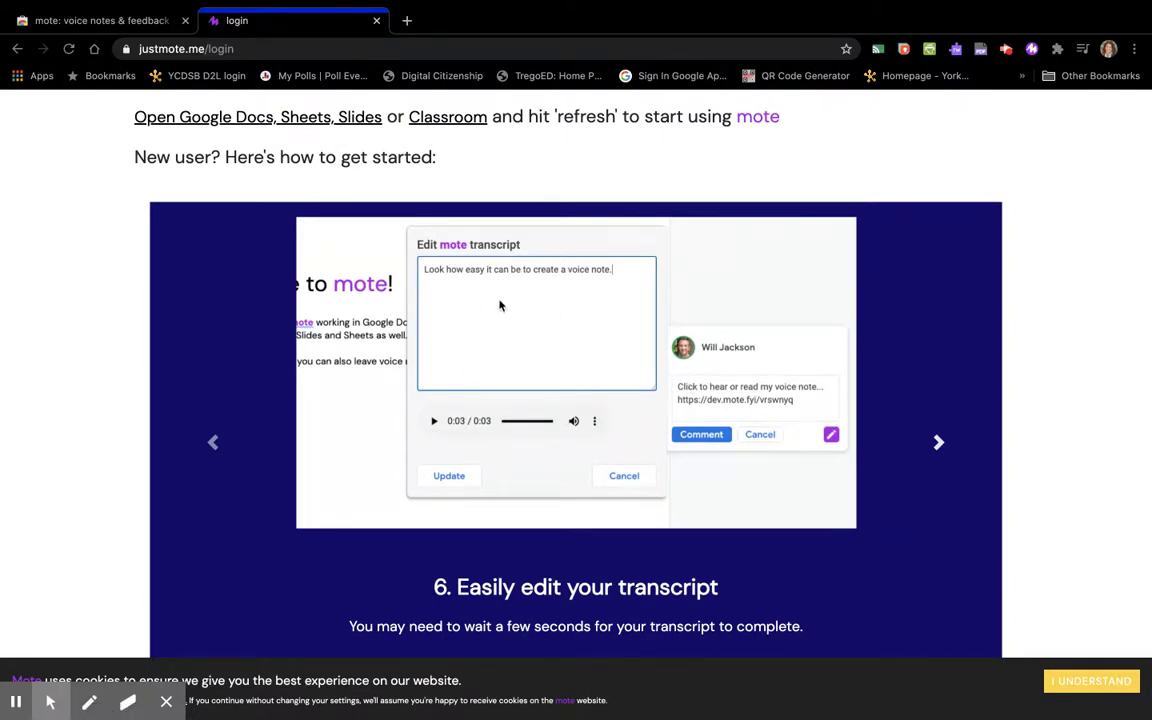
pyautogui.moveTo(936, 444)
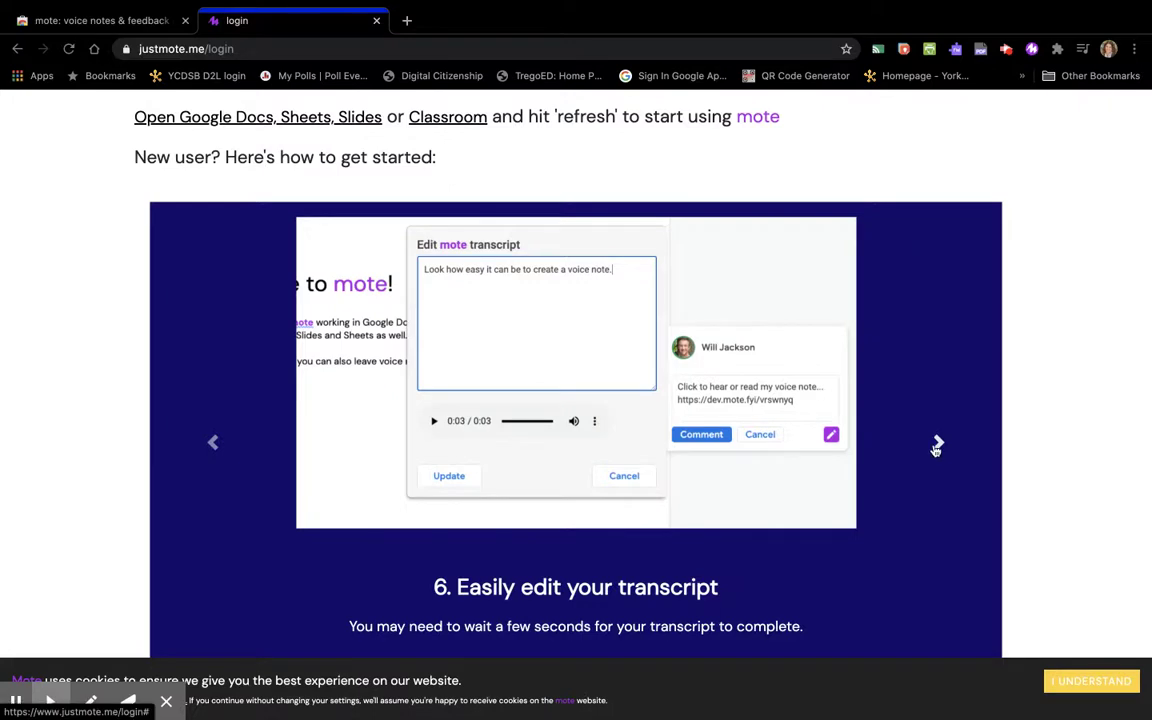
pyautogui.click(936, 442)
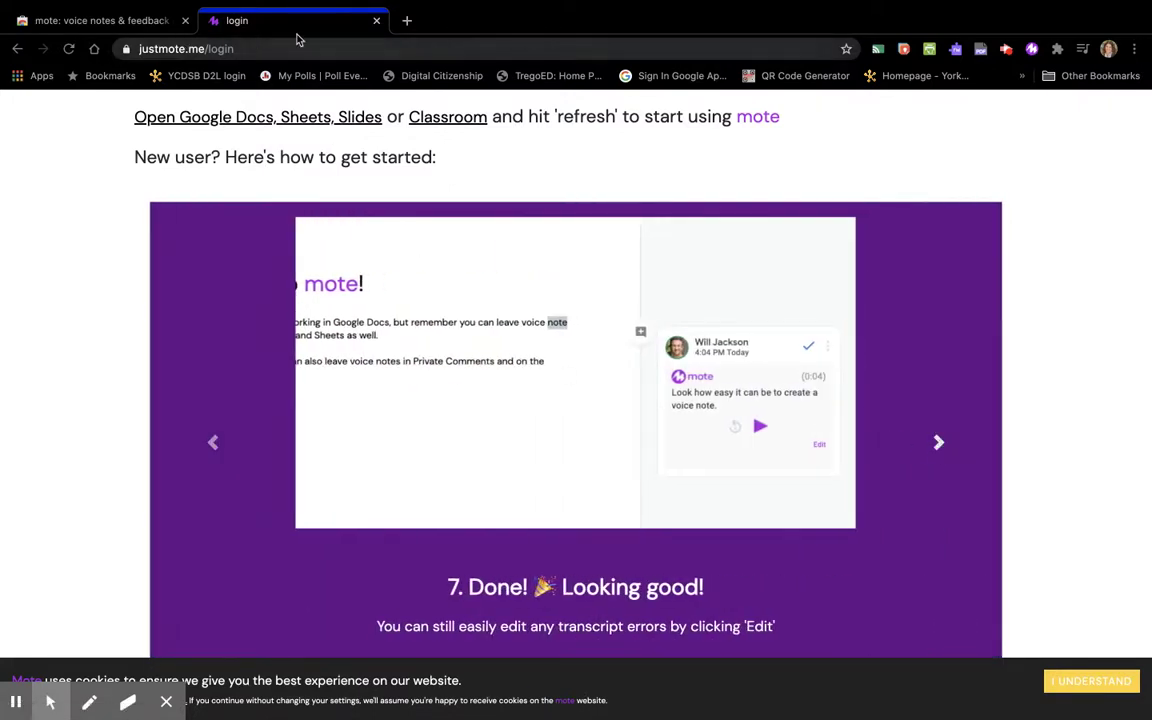
# Step: From a new tab go to Google Docs and open 'extended essay Ready for IB' from Recent documents
pyautogui.click(408, 20)
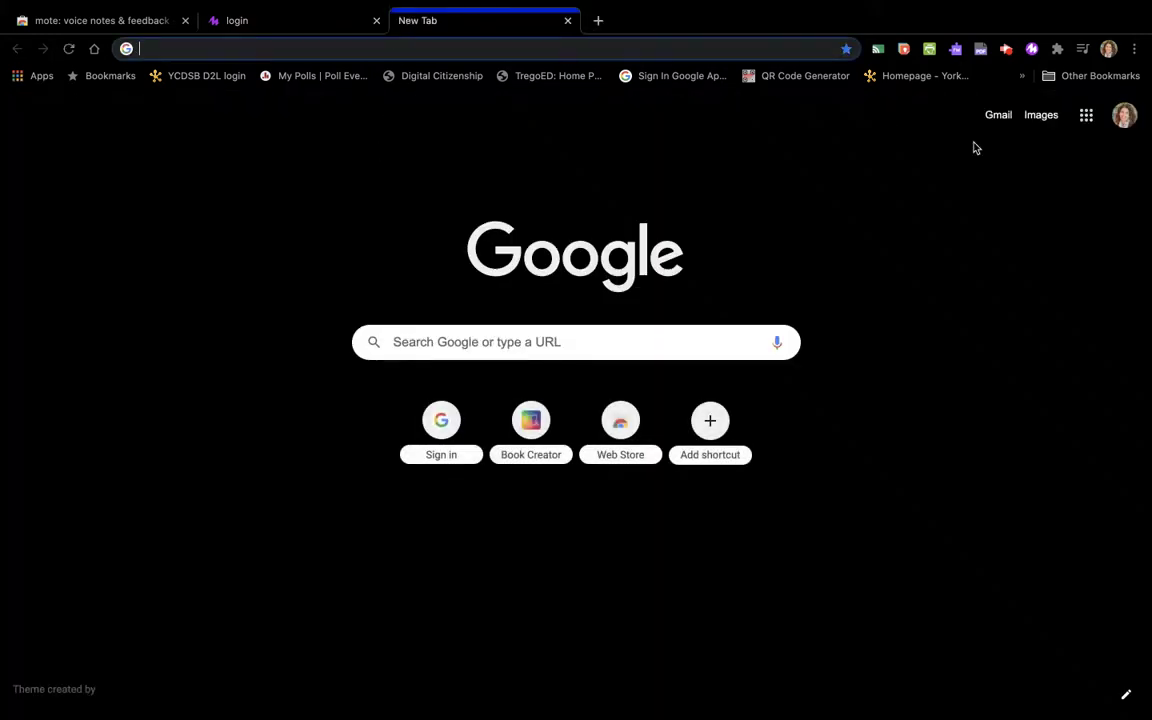
pyautogui.click(1086, 114)
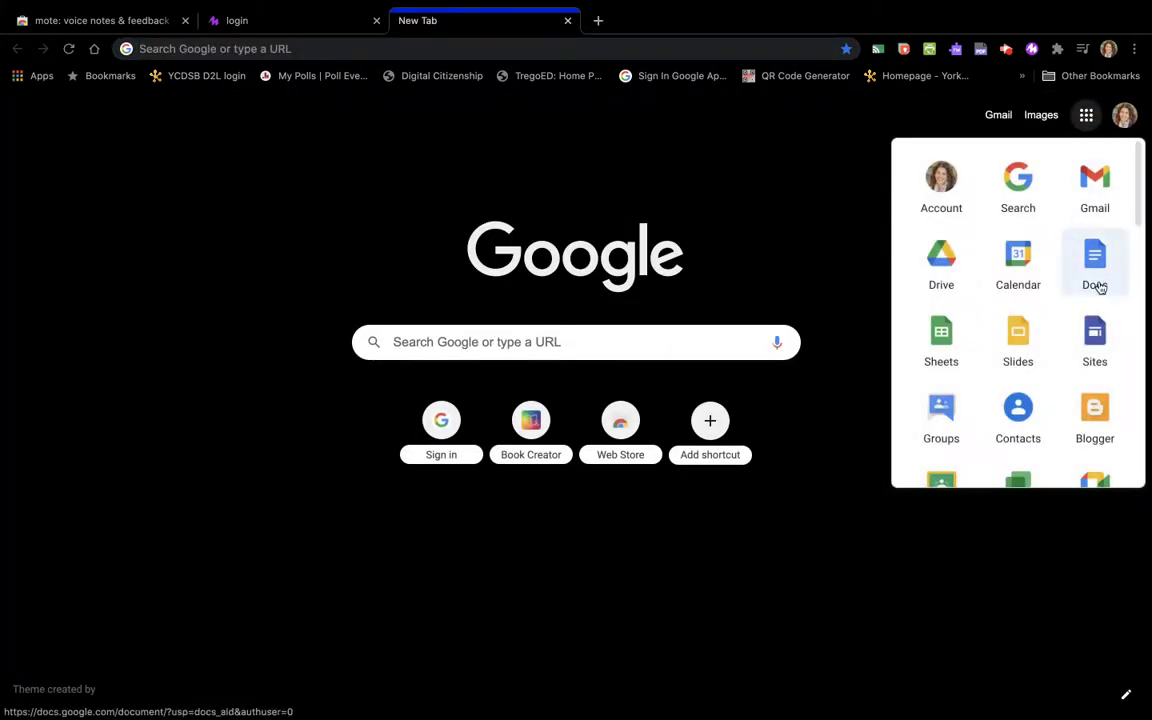
pyautogui.click(1094, 258)
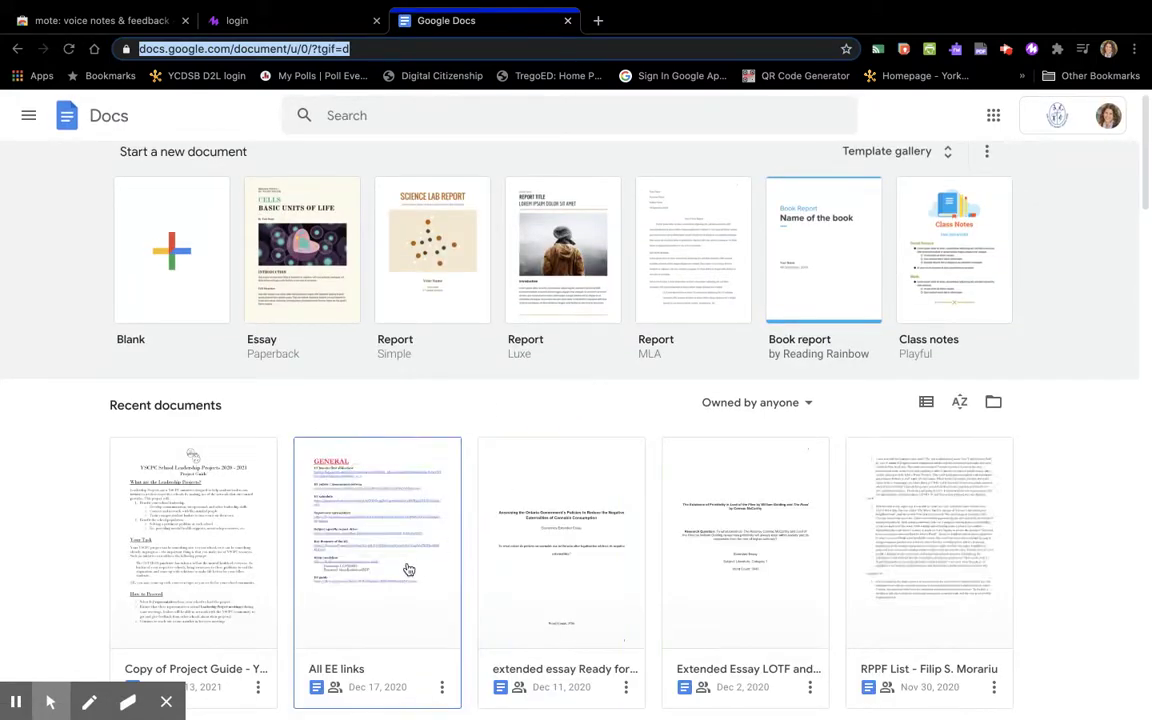
pyautogui.scroll(-3)
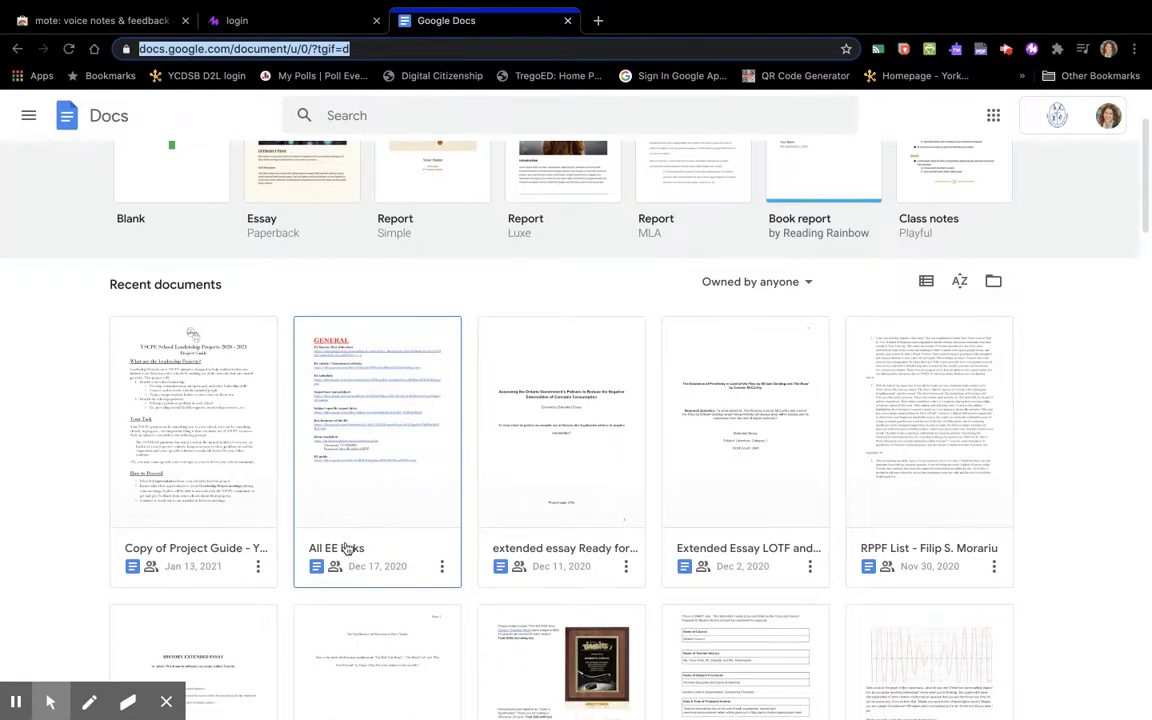
pyautogui.scroll(-3)
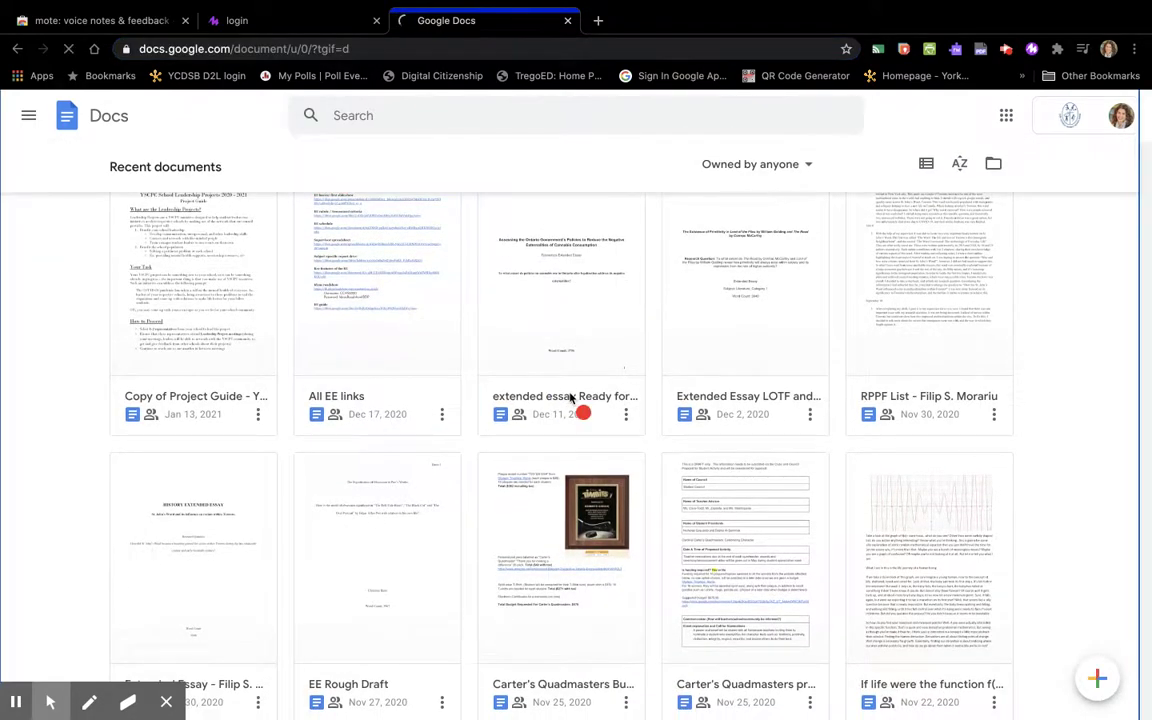
pyautogui.click(560, 284)
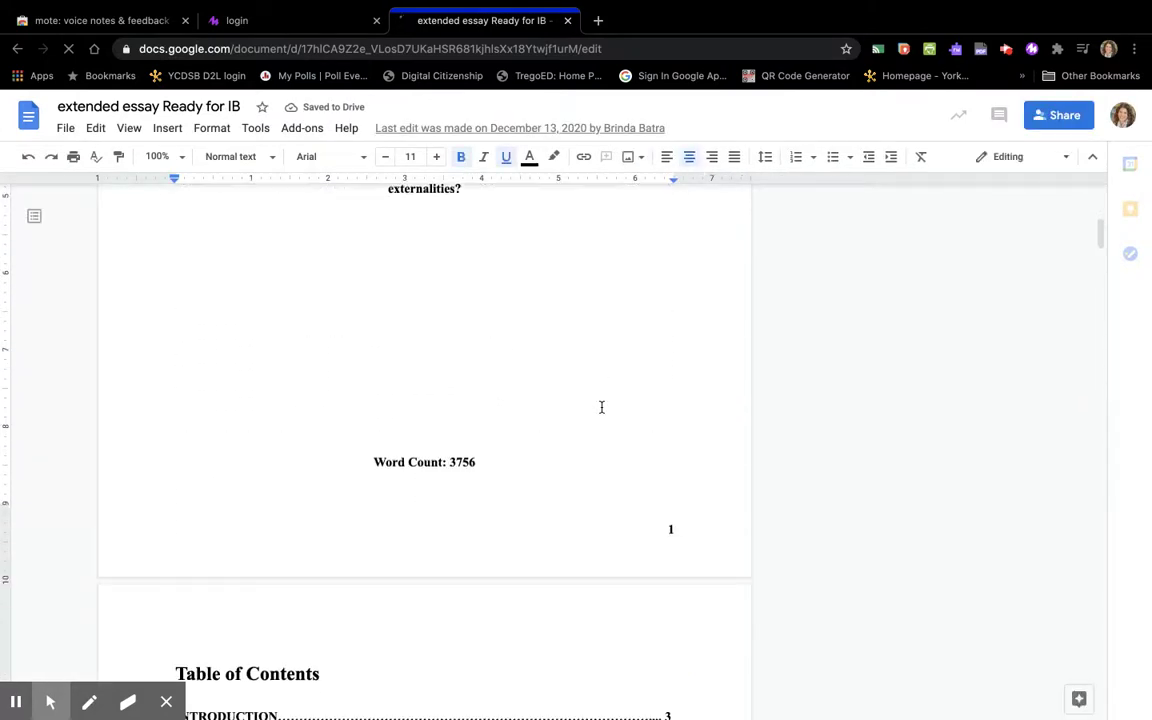
pyautogui.scroll(-3)
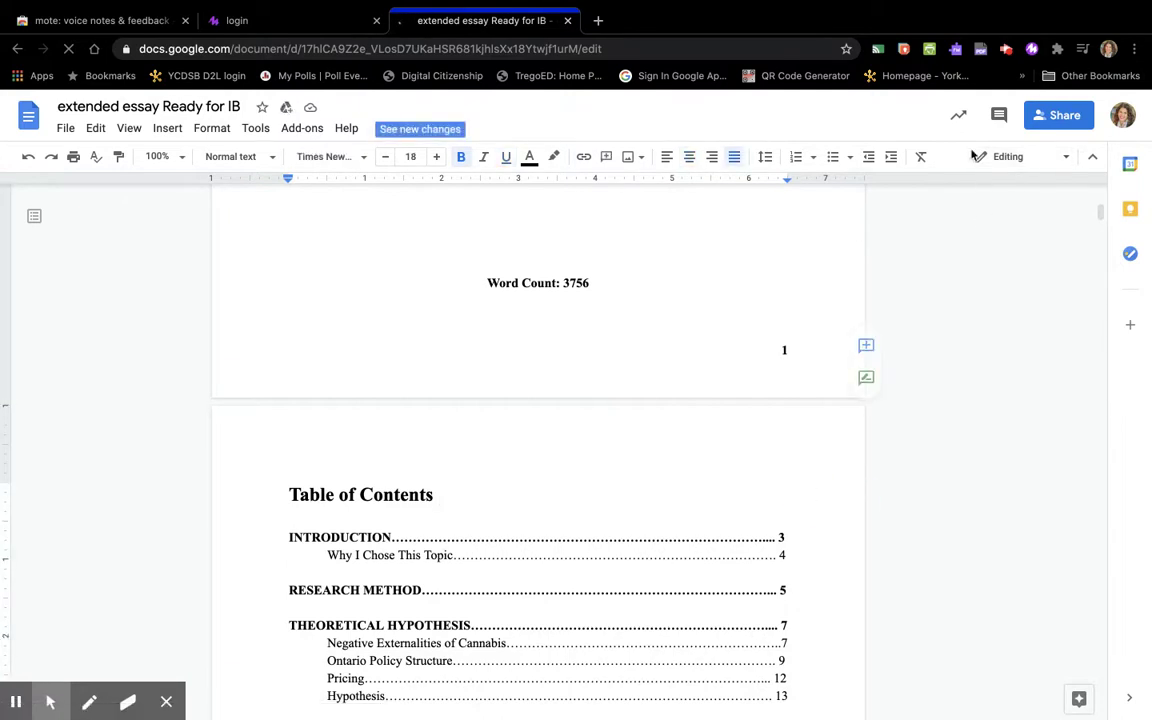
# Step: Allow the microphone, dismiss Mote's welcome tips, enable voice transcription and close the panel
pyautogui.click(1032, 48)
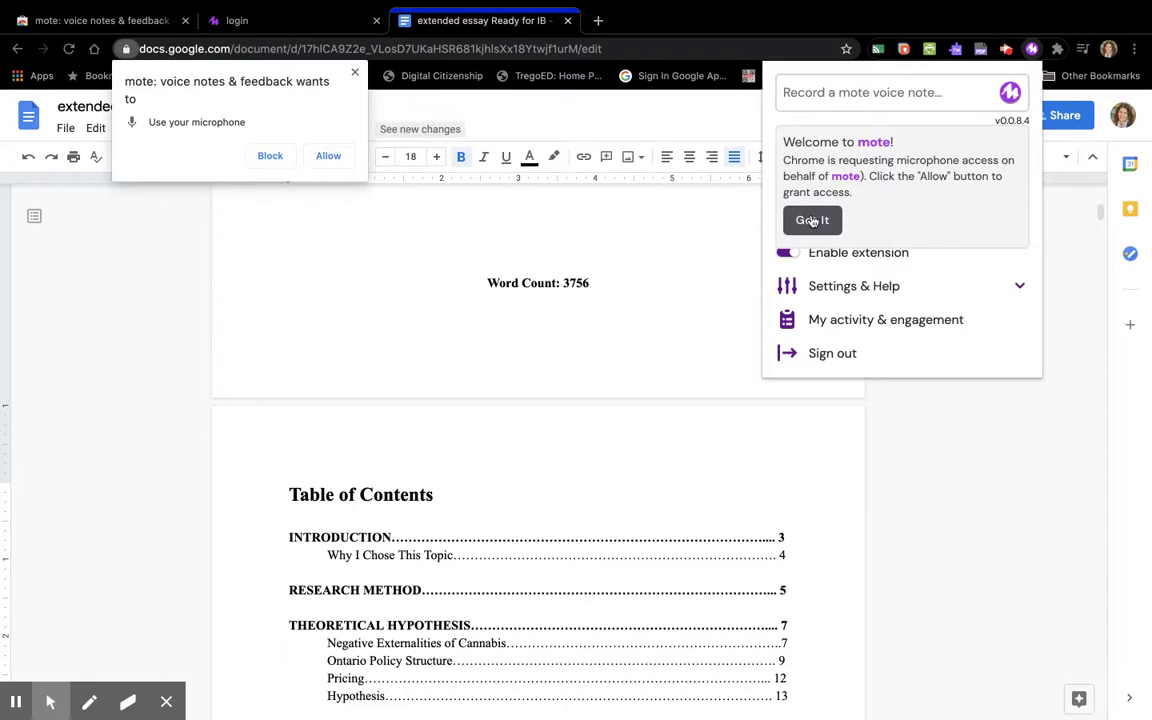
pyautogui.click(270, 156)
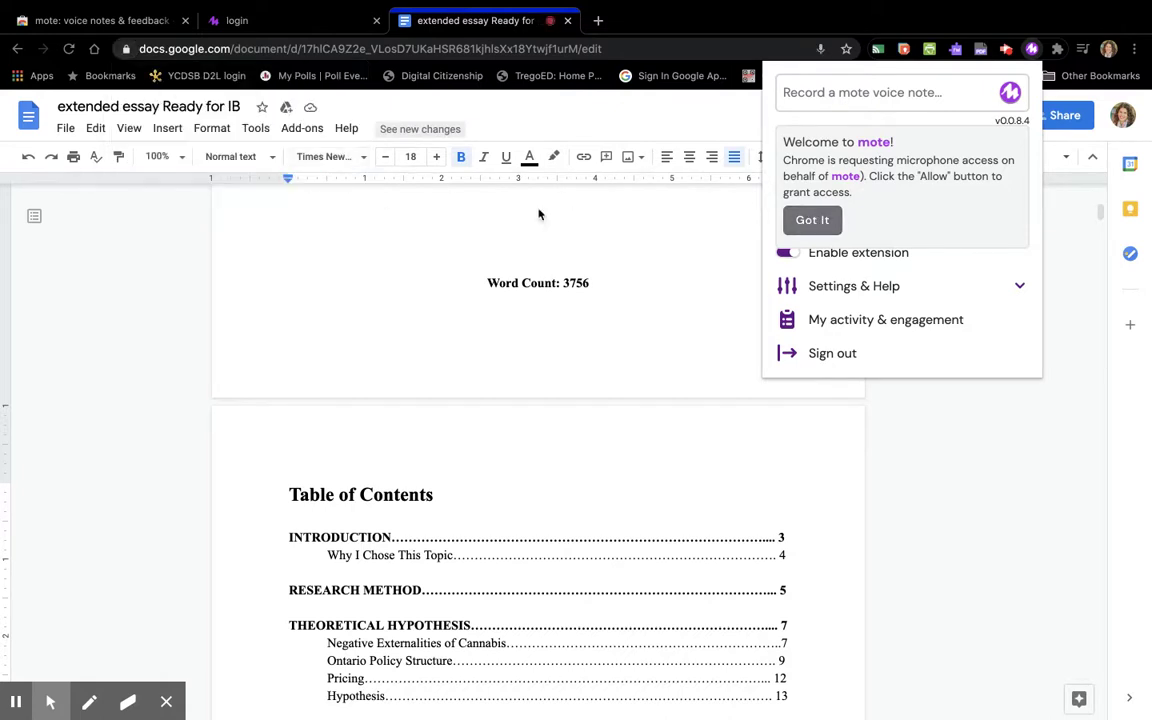
pyautogui.moveTo(804, 344)
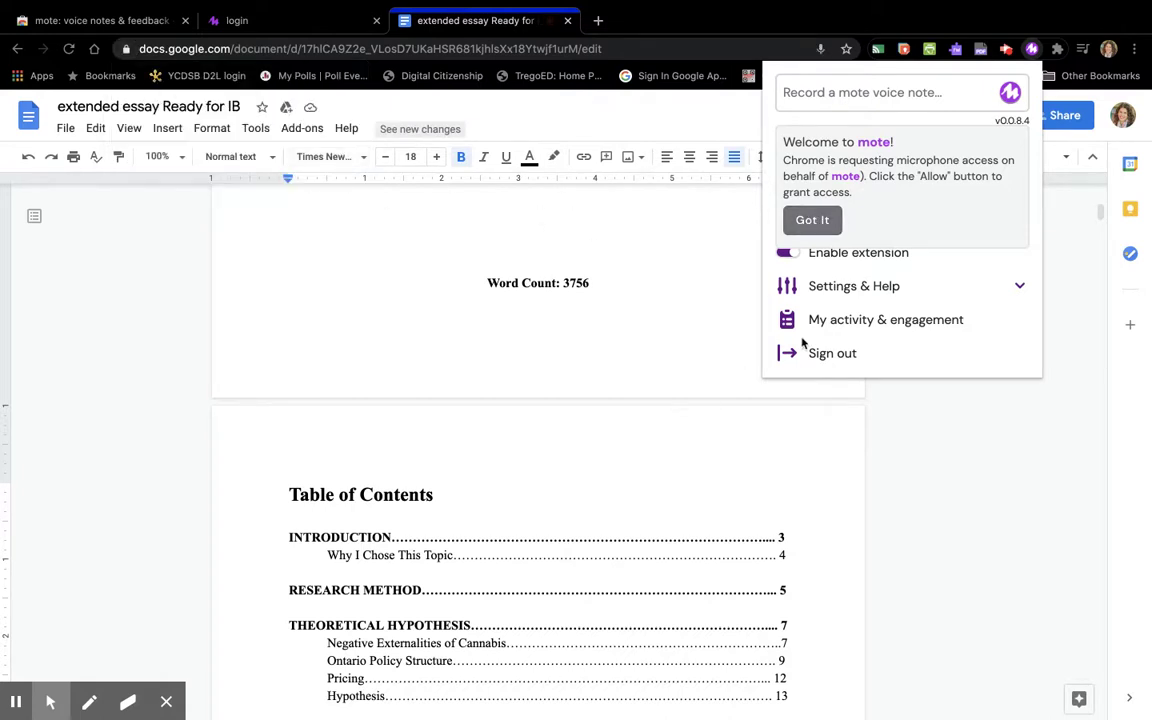
pyautogui.click(812, 220)
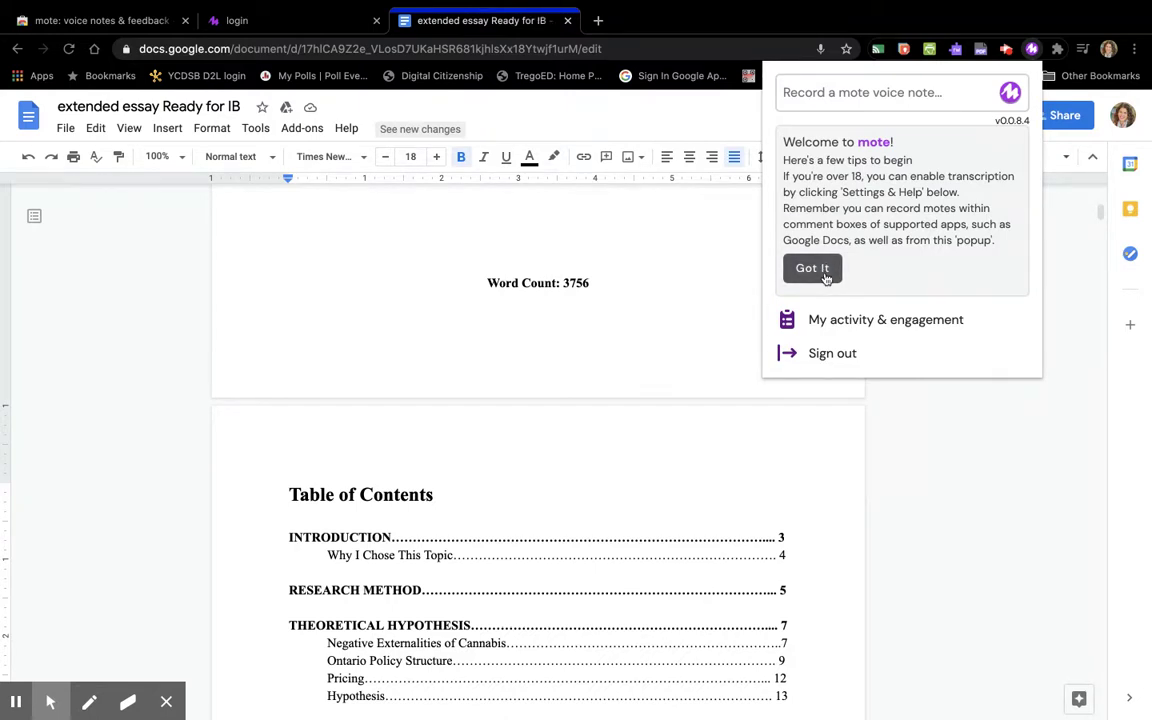
pyautogui.click(812, 268)
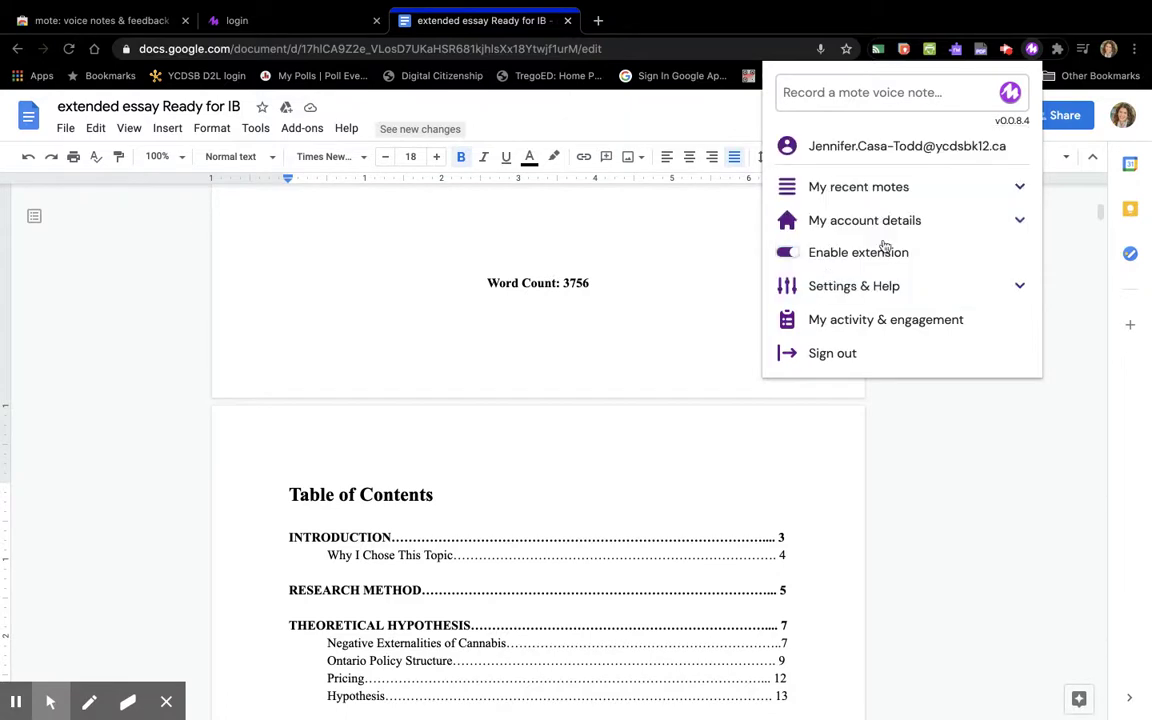
pyautogui.moveTo(872, 280)
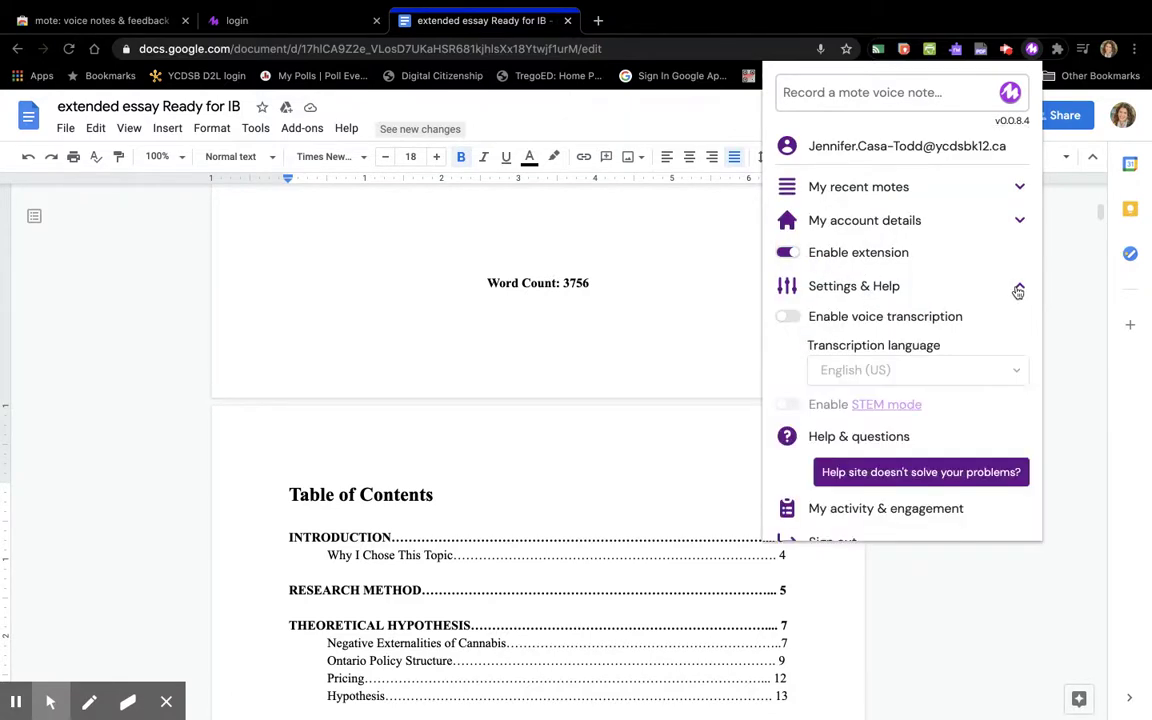
pyautogui.click(1020, 284)
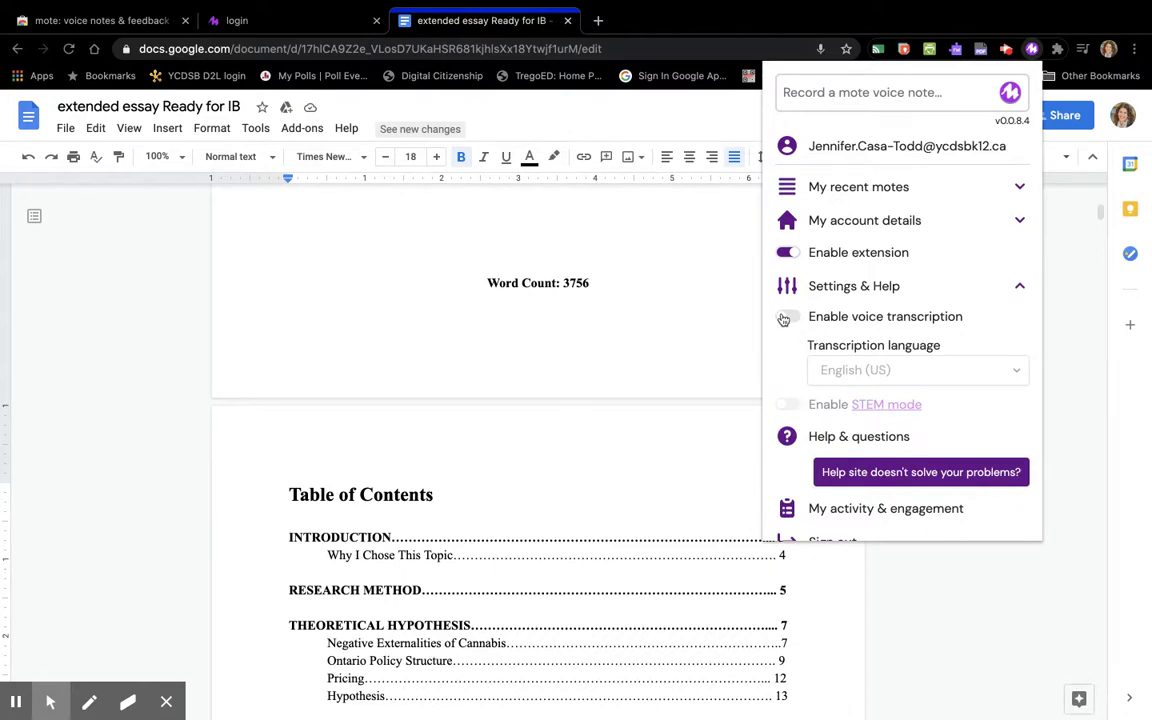
pyautogui.click(788, 316)
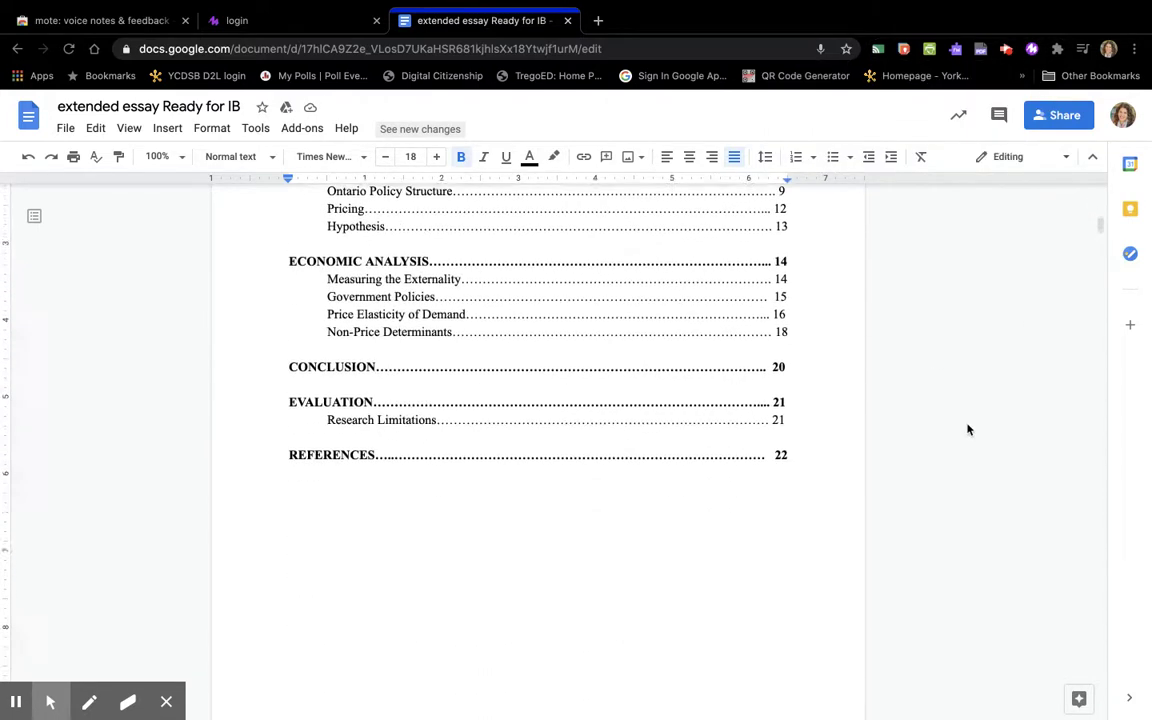
# Step: Record an 11-second Mote voice note beside the Introduction and list it under My recent motes
pyautogui.scroll(-3)
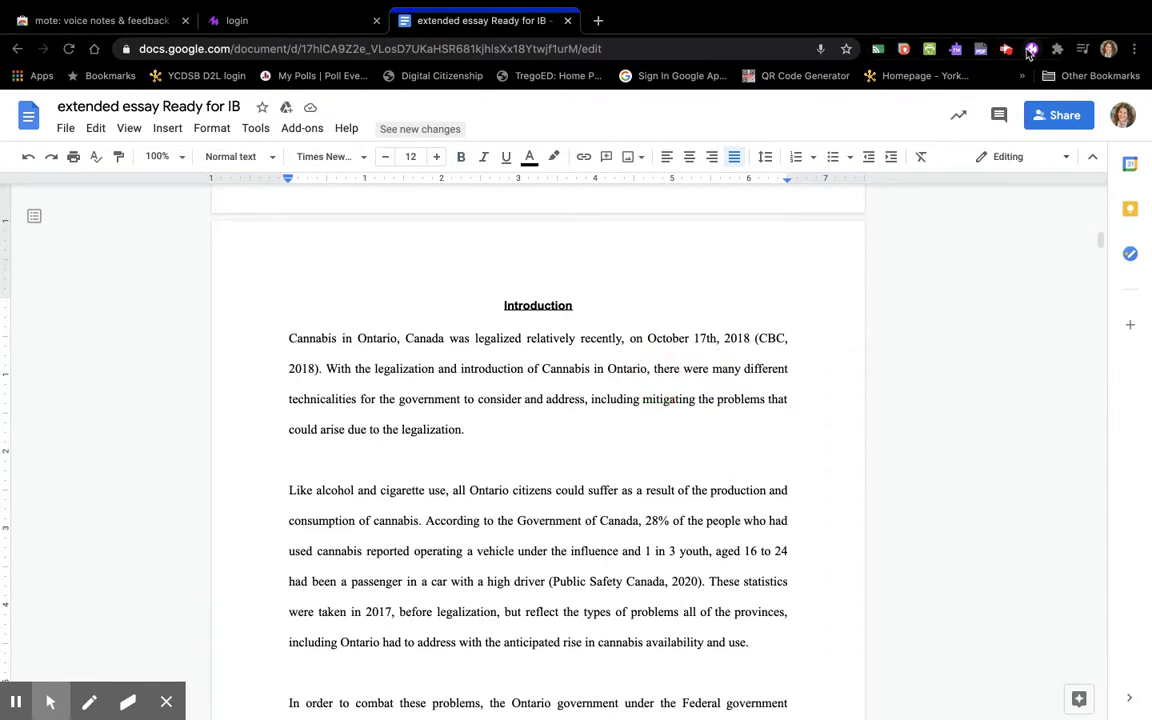
pyautogui.click(1032, 48)
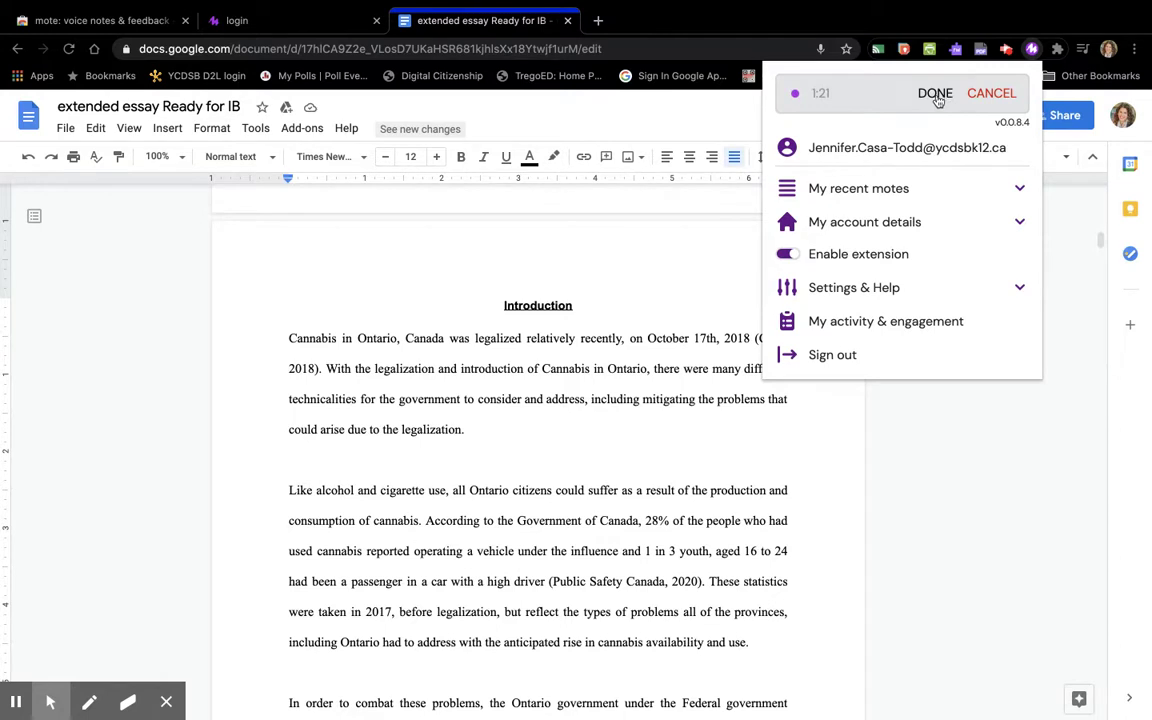
pyautogui.click(934, 94)
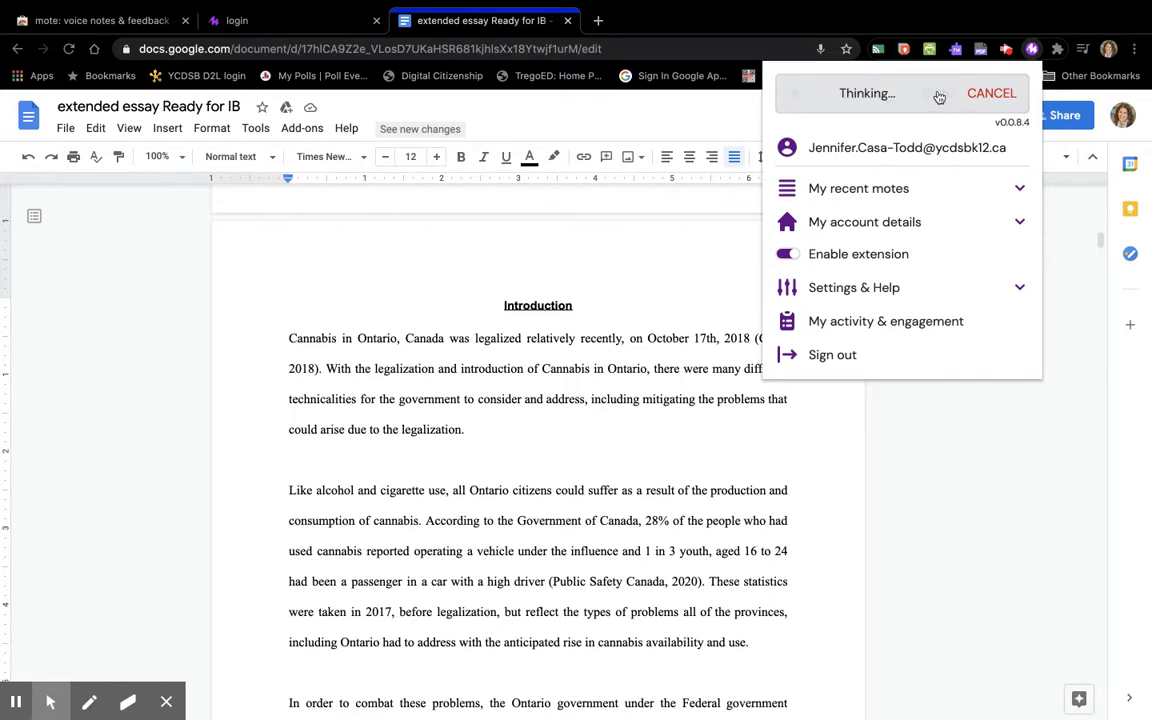
pyautogui.click(858, 188)
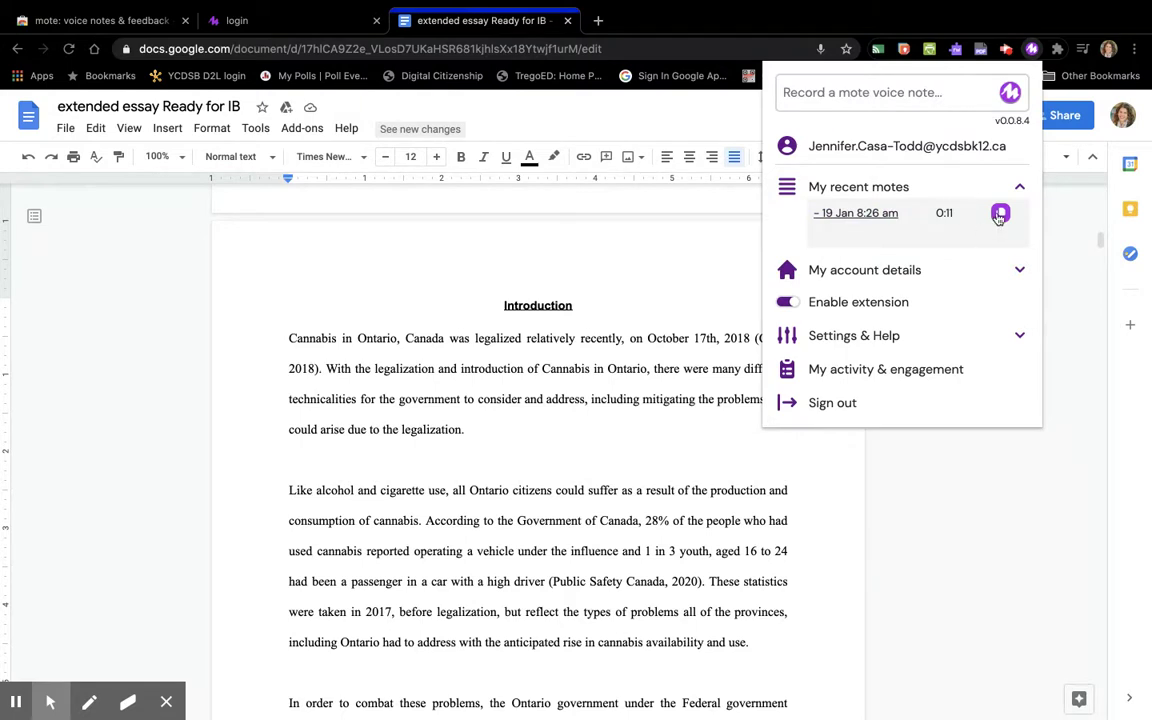
# Step: Review the recorded note's transcript in Edit mote transcript and start saving it under a name
pyautogui.click(1000, 212)
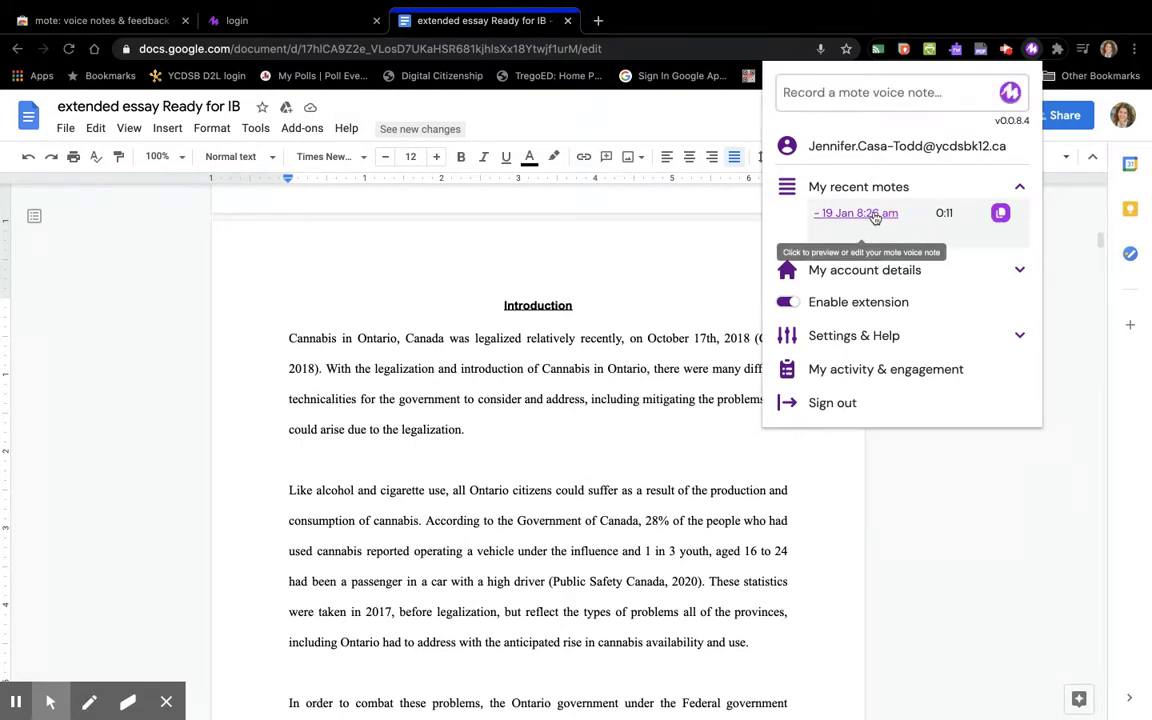
pyautogui.click(856, 212)
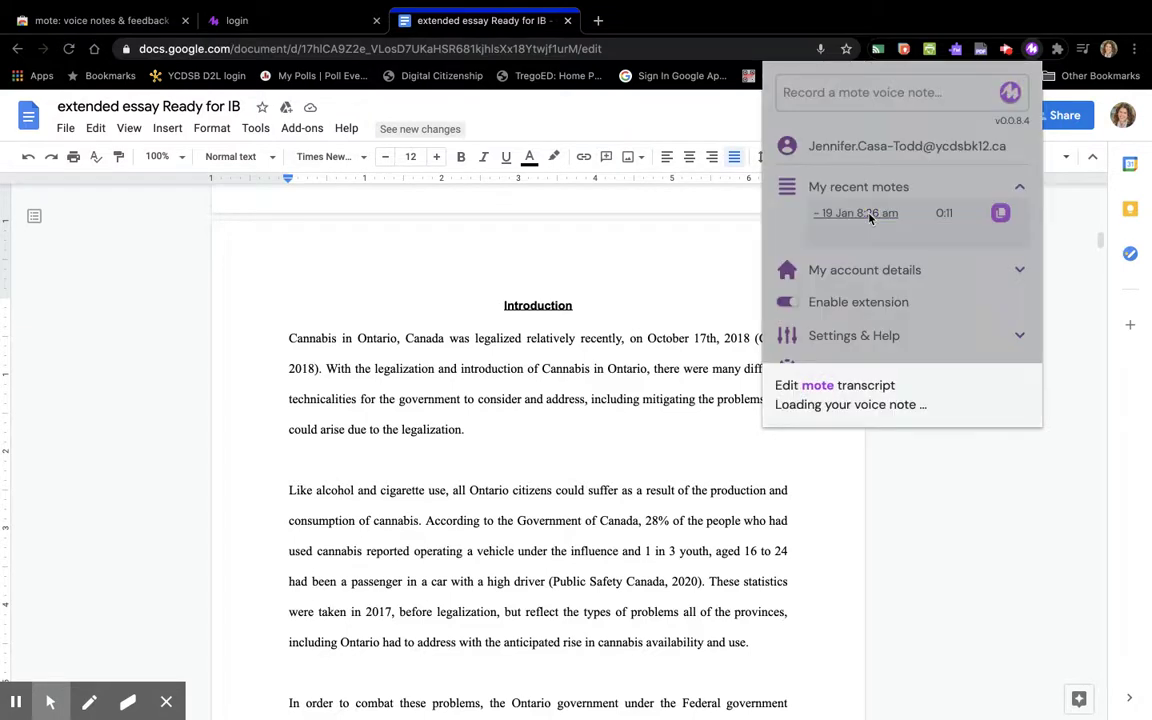
pyautogui.click(834, 384)
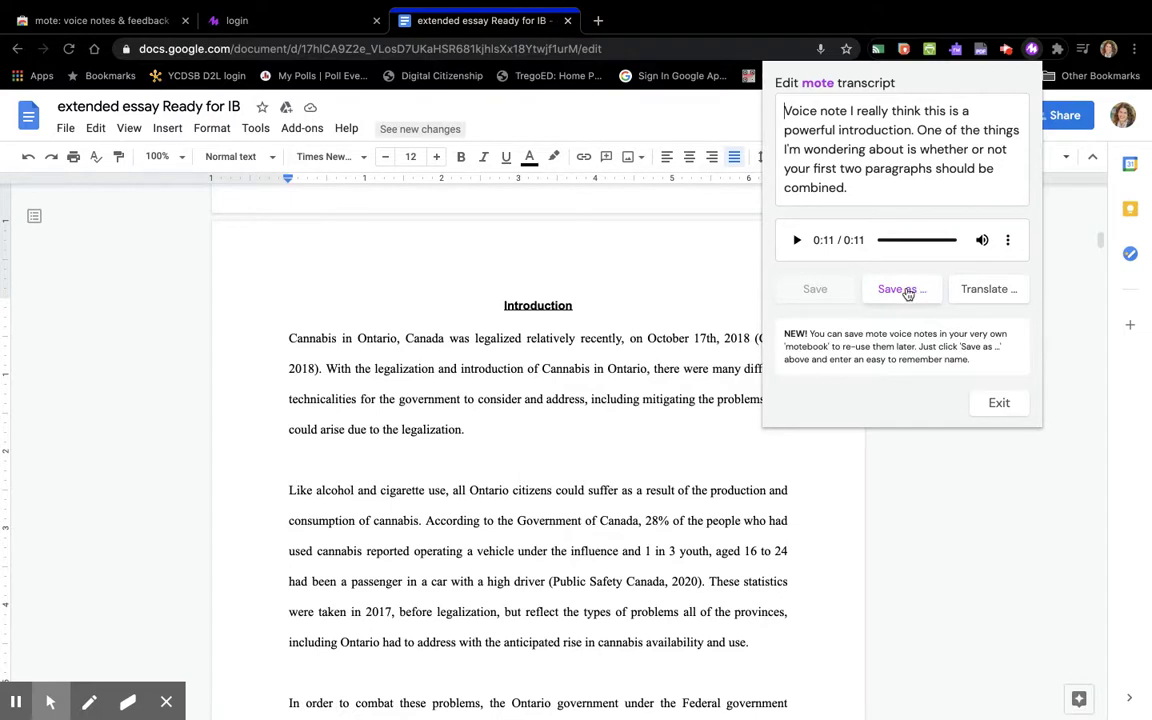
pyautogui.click(900, 288)
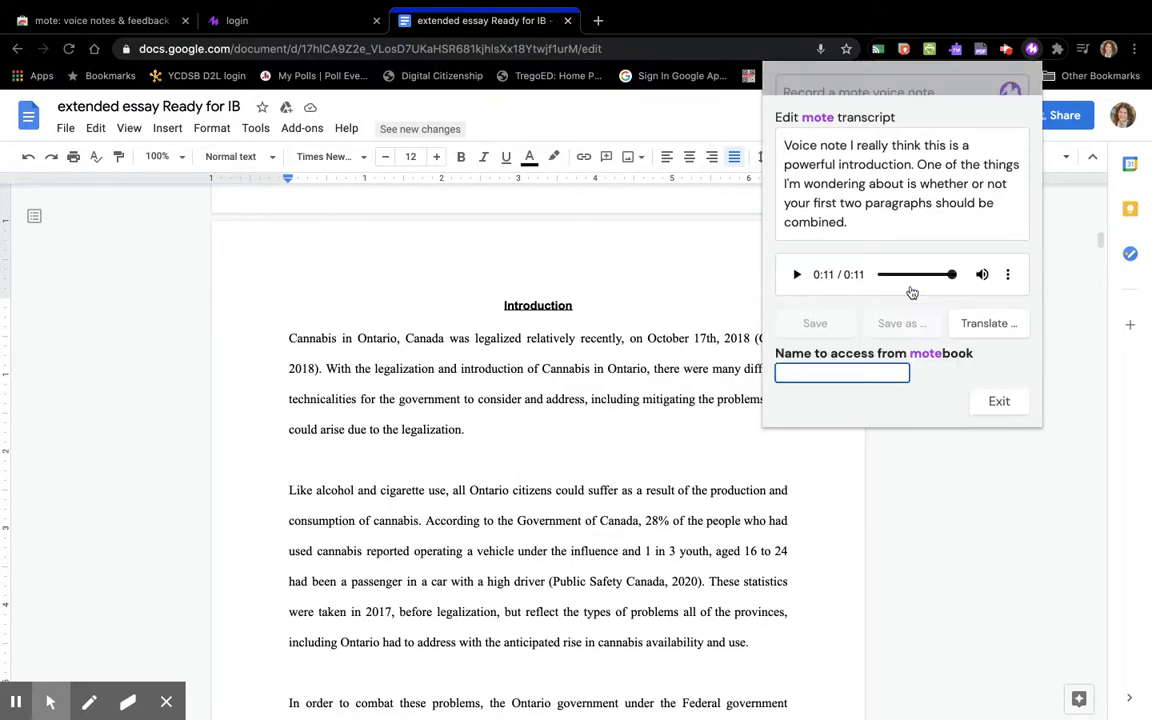
pyautogui.moveTo(892, 264)
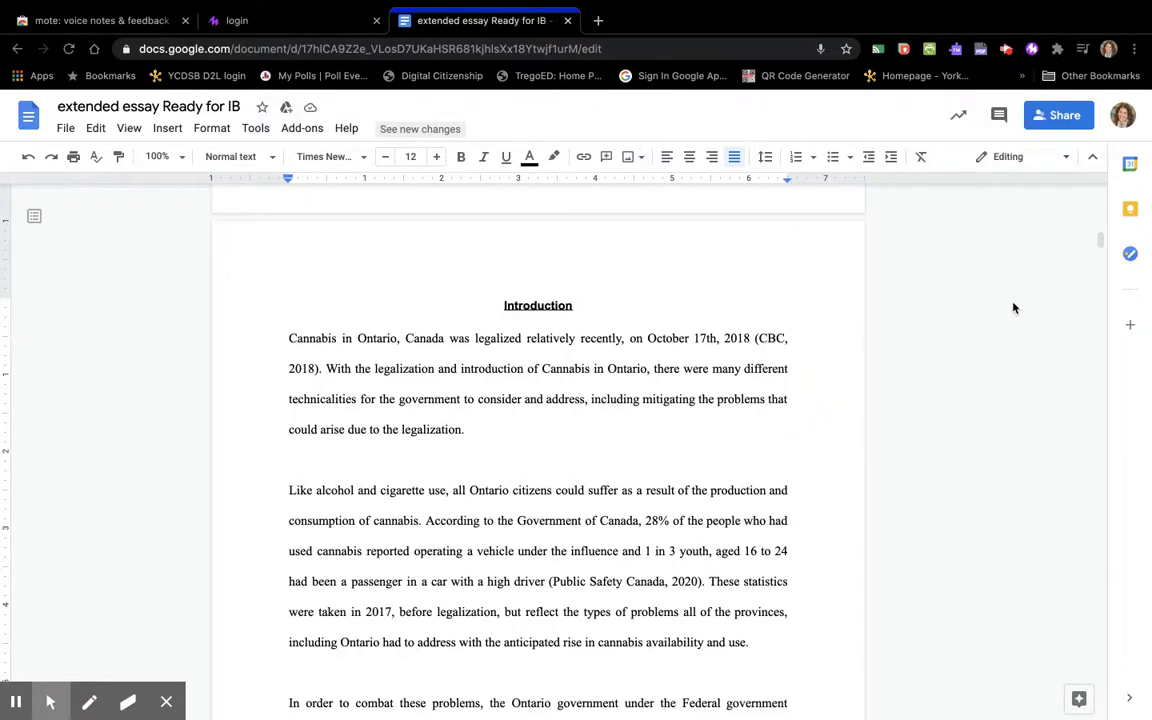
pyautogui.moveTo(436, 260)
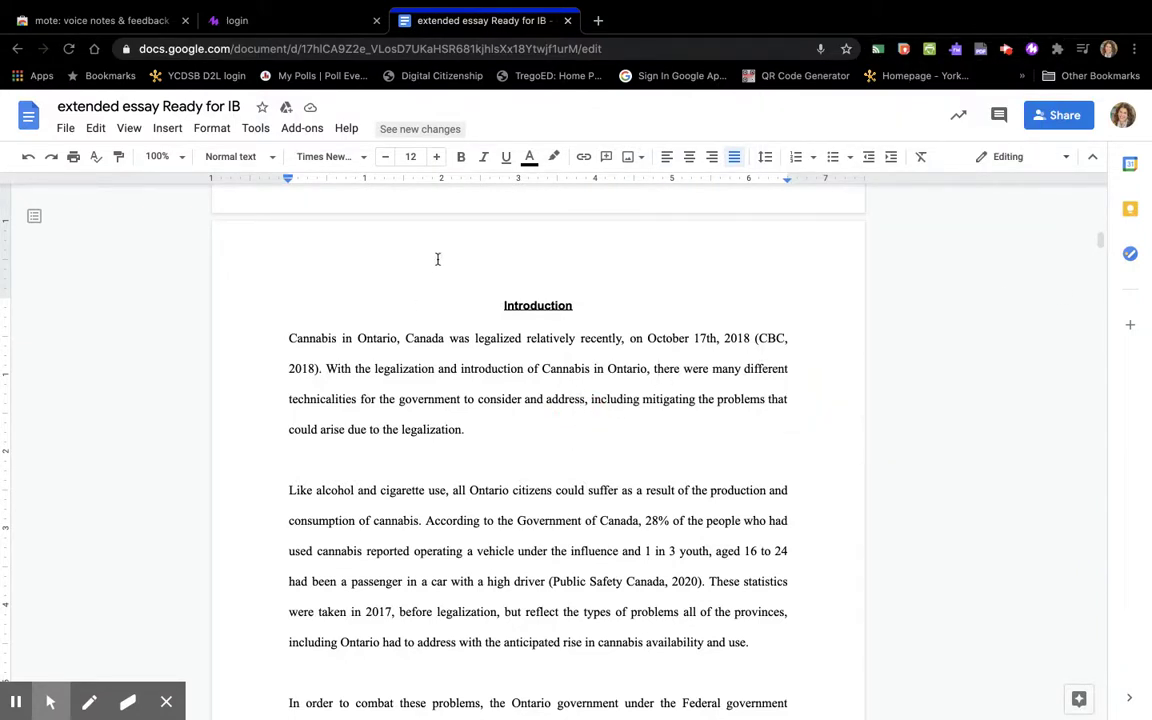
# Step: Comment on the word 'address' with the 11-second voice note and its transcript attached via Insert > Comment
pyautogui.click(168, 128)
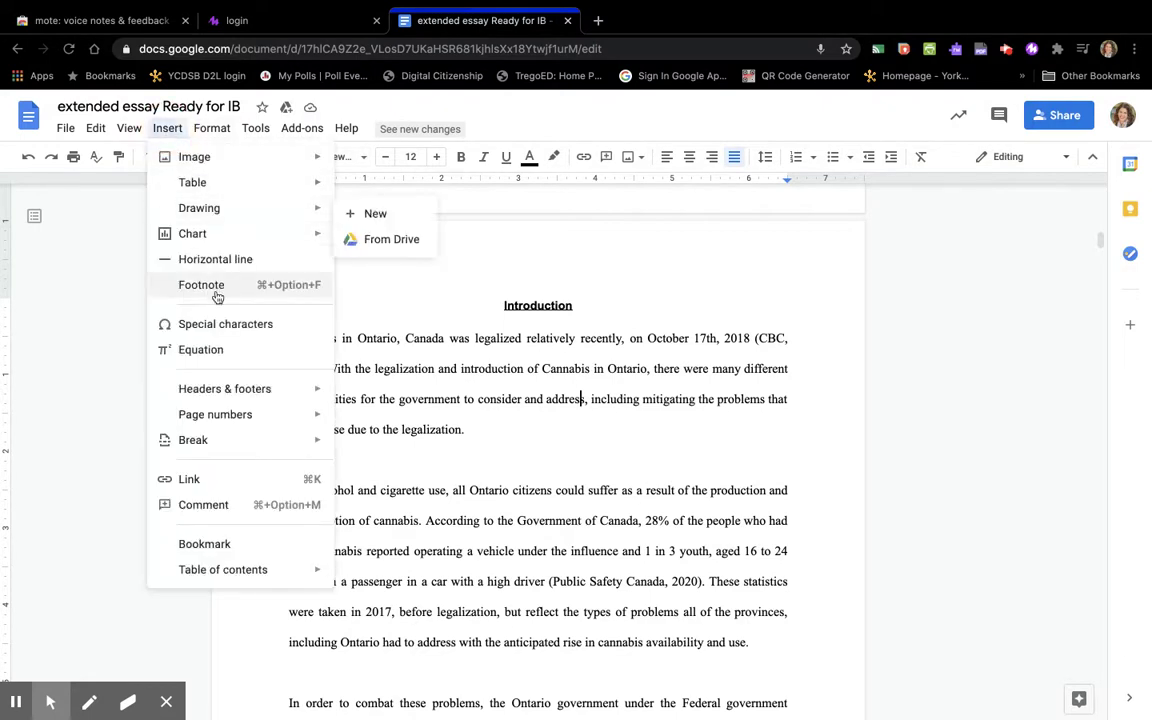
pyautogui.click(204, 504)
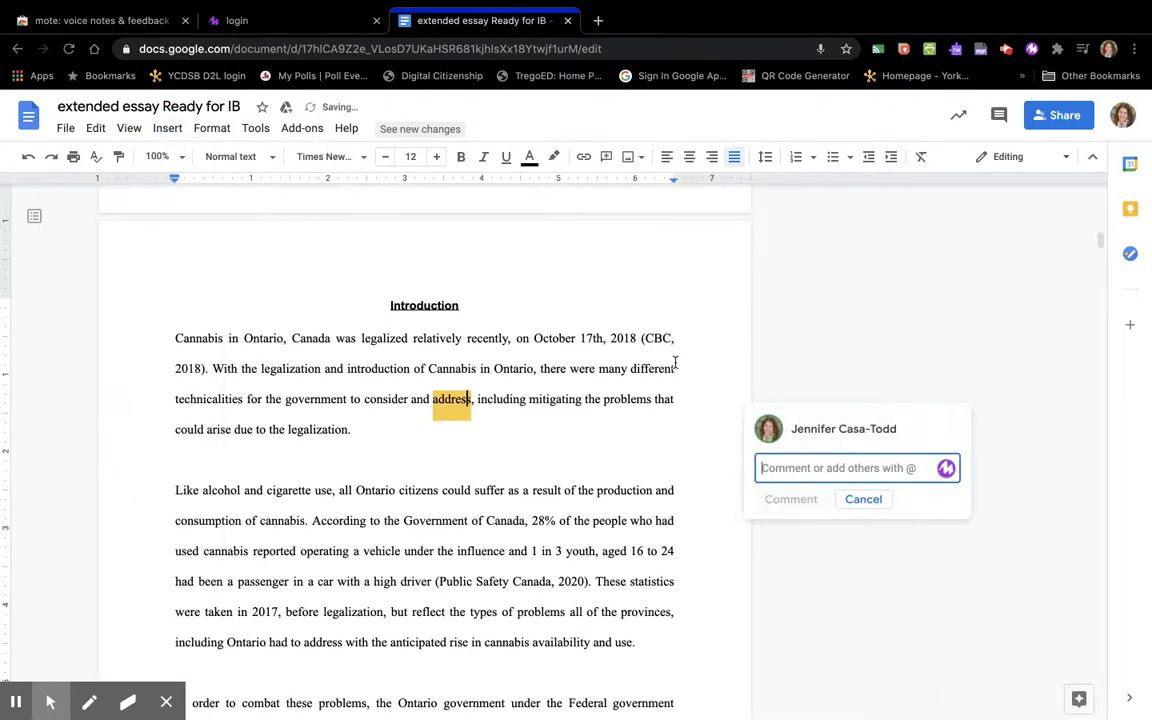
pyautogui.click(944, 468)
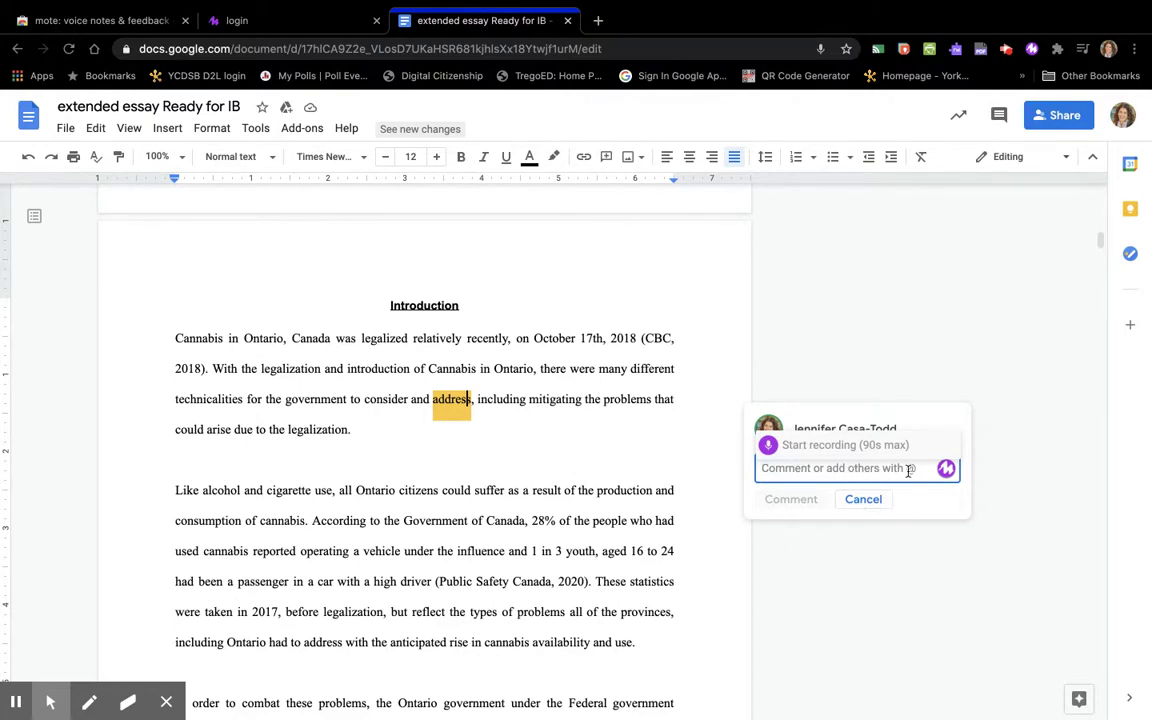
pyautogui.click(946, 468)
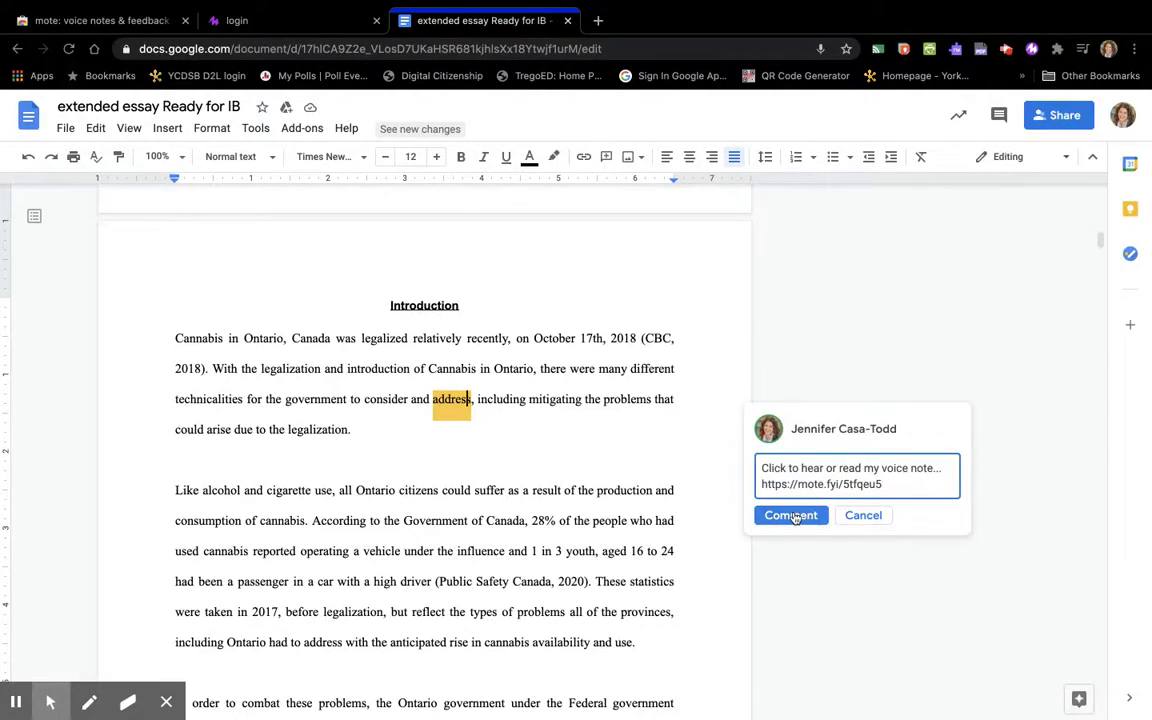
pyautogui.click(790, 516)
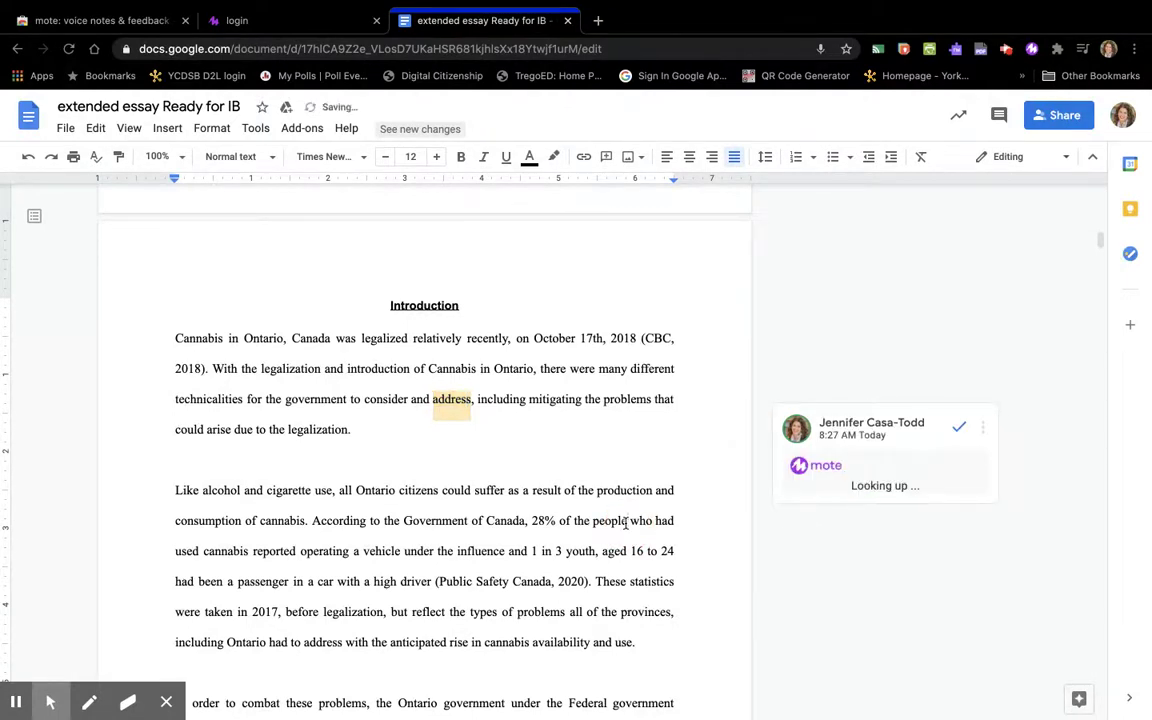
pyautogui.click(168, 128)
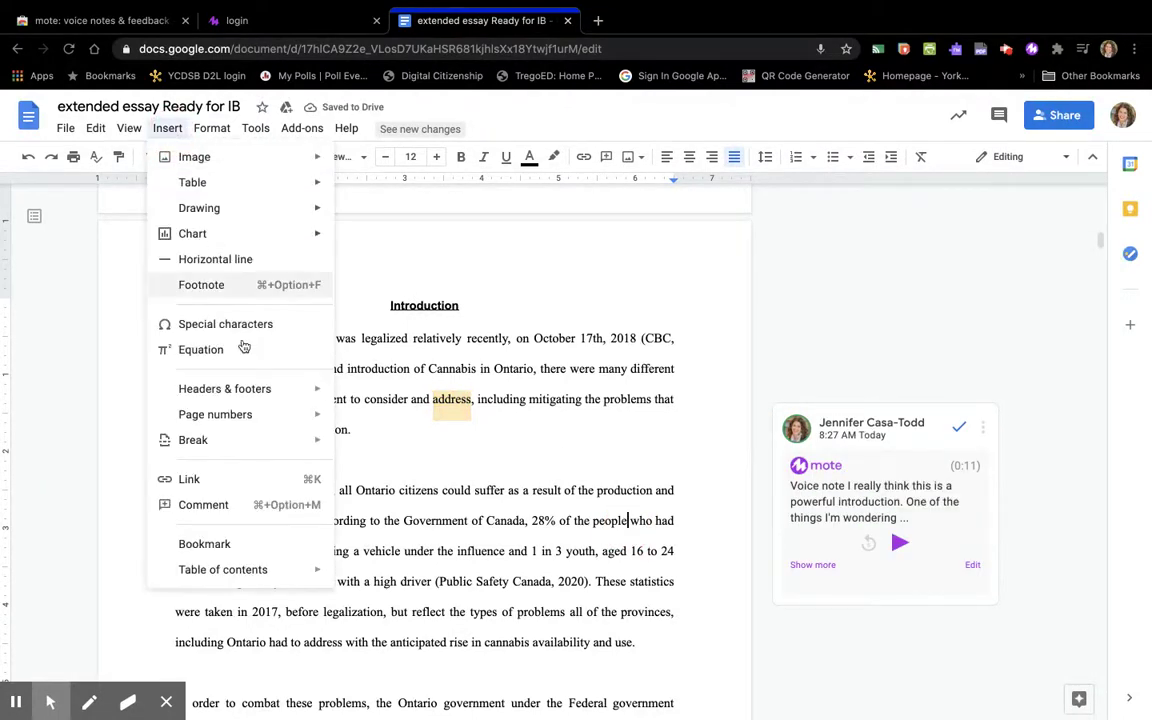
pyautogui.click(204, 504)
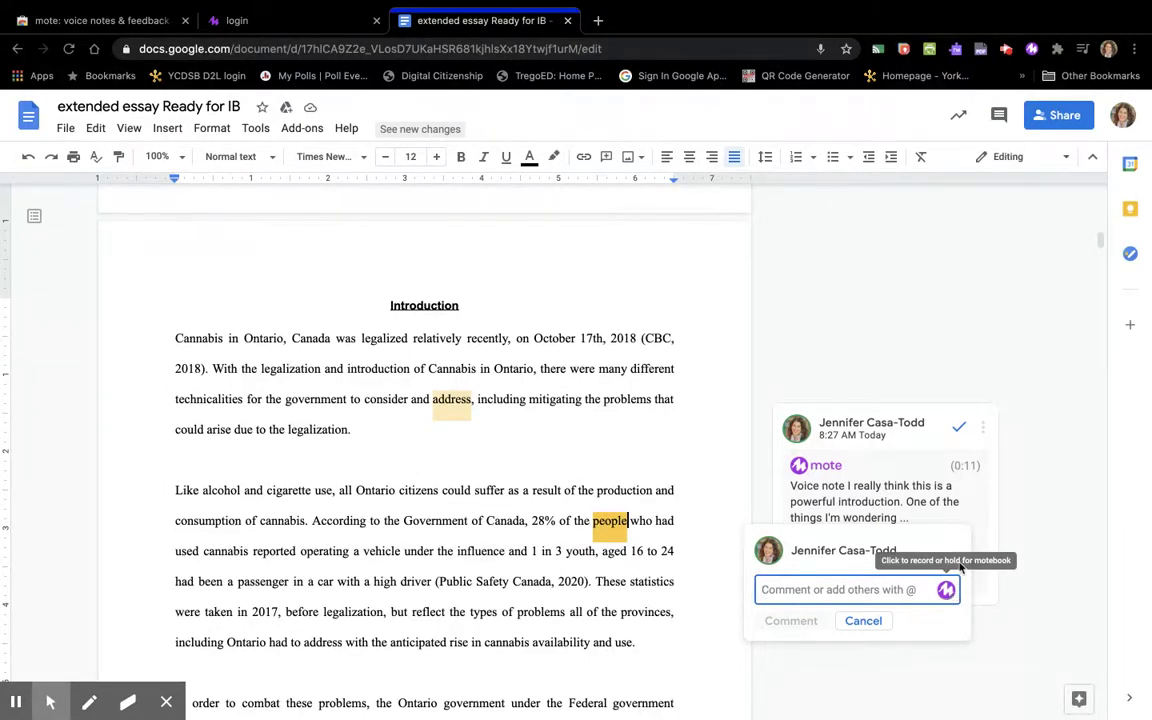
pyautogui.click(862, 620)
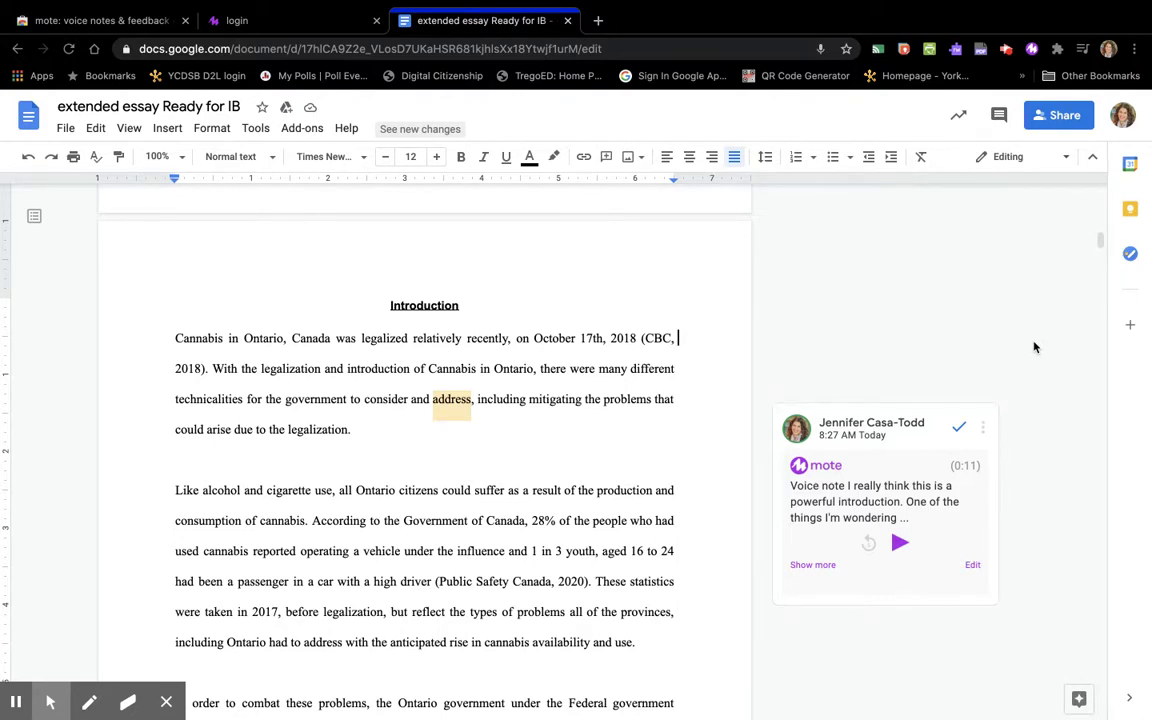
pyautogui.moveTo(918, 356)
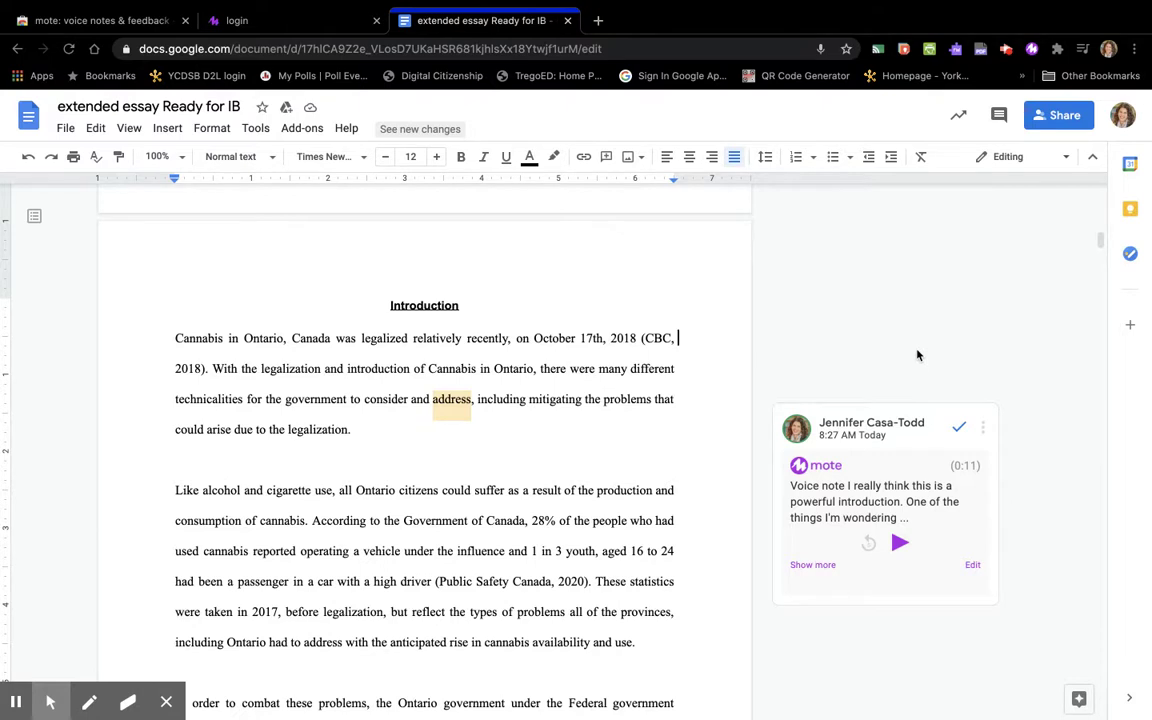
pyautogui.moveTo(794, 378)
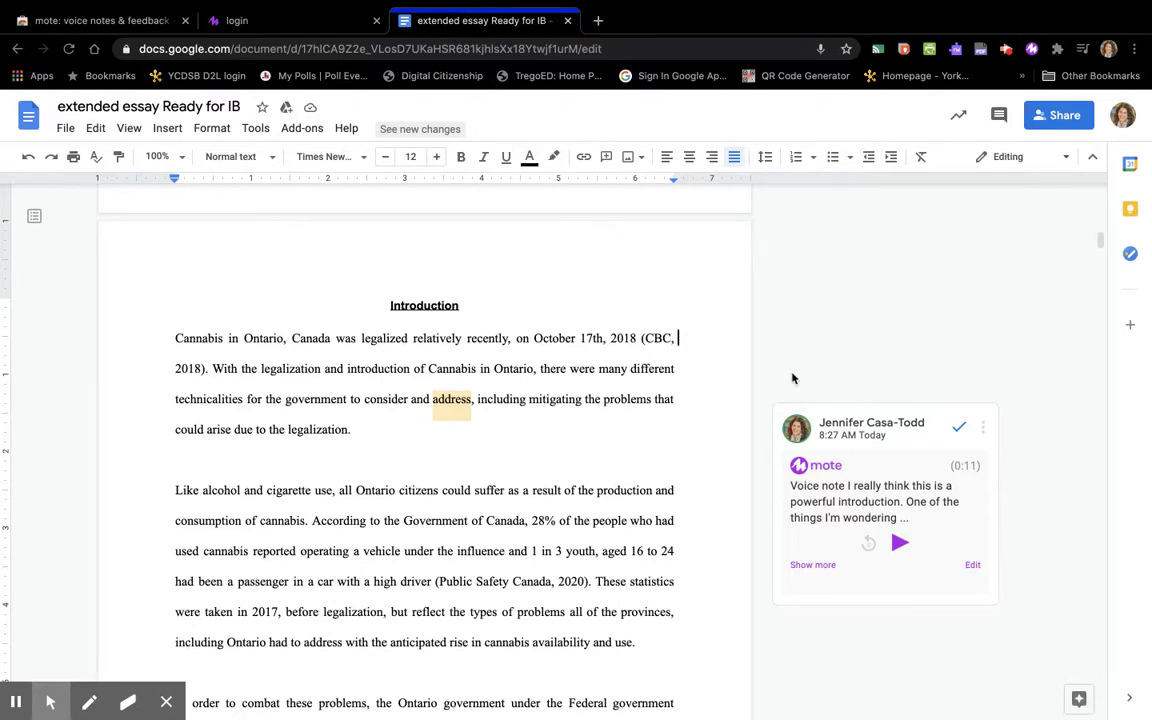